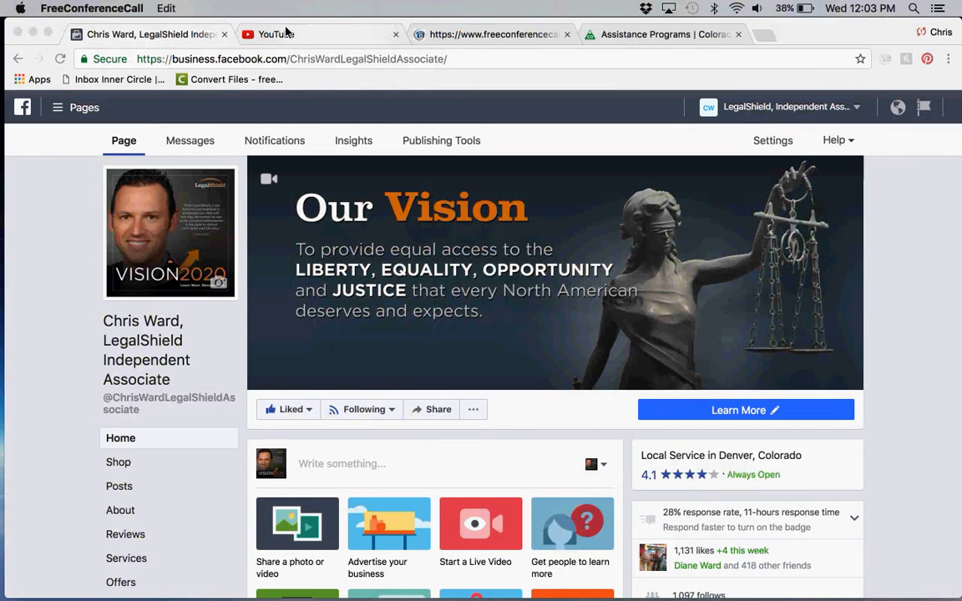
mouse_move(948, 247)
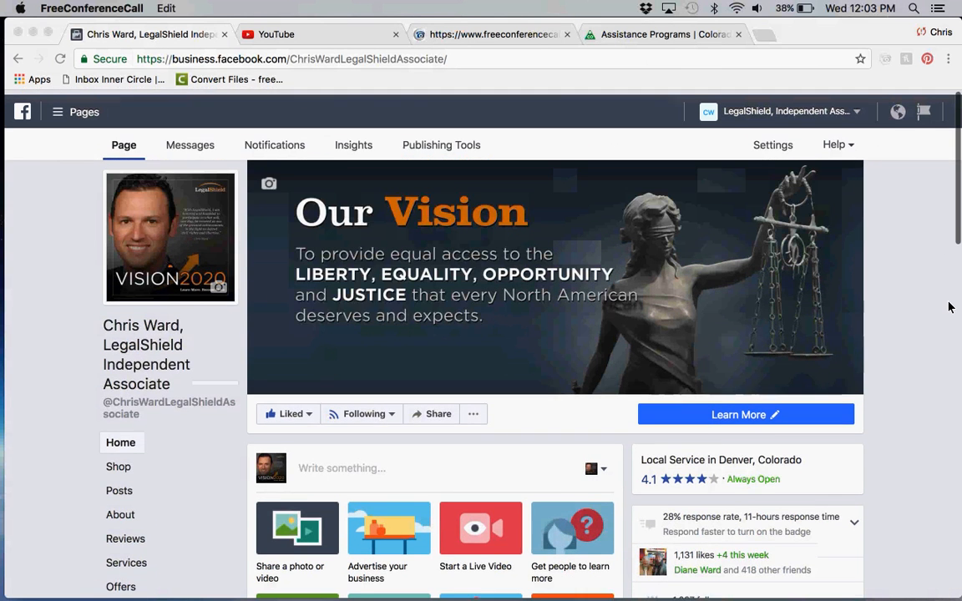
- Scroll through the business page to look over its content
scroll(down, 3)
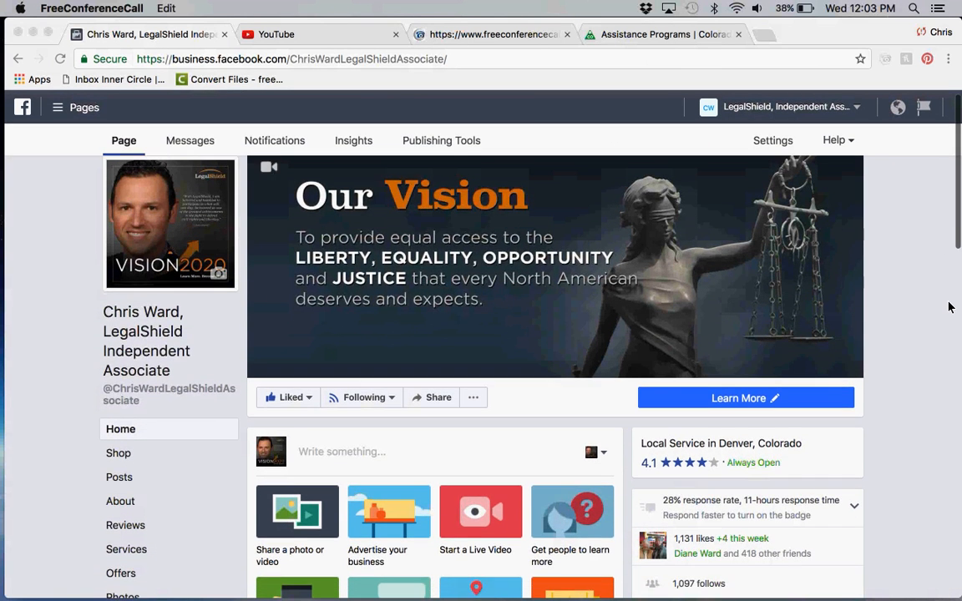
scroll(down, 3)
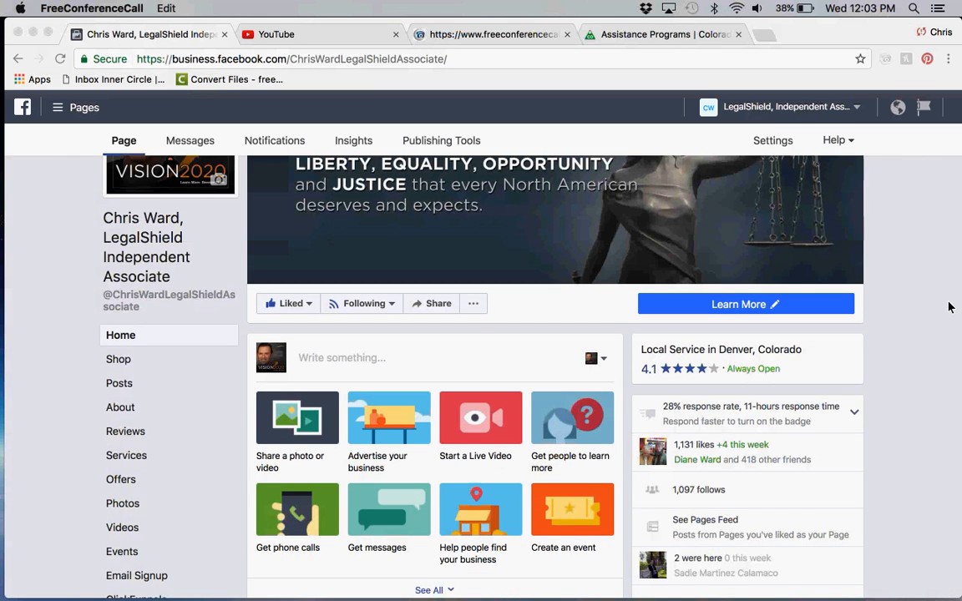
scroll(up, 3)
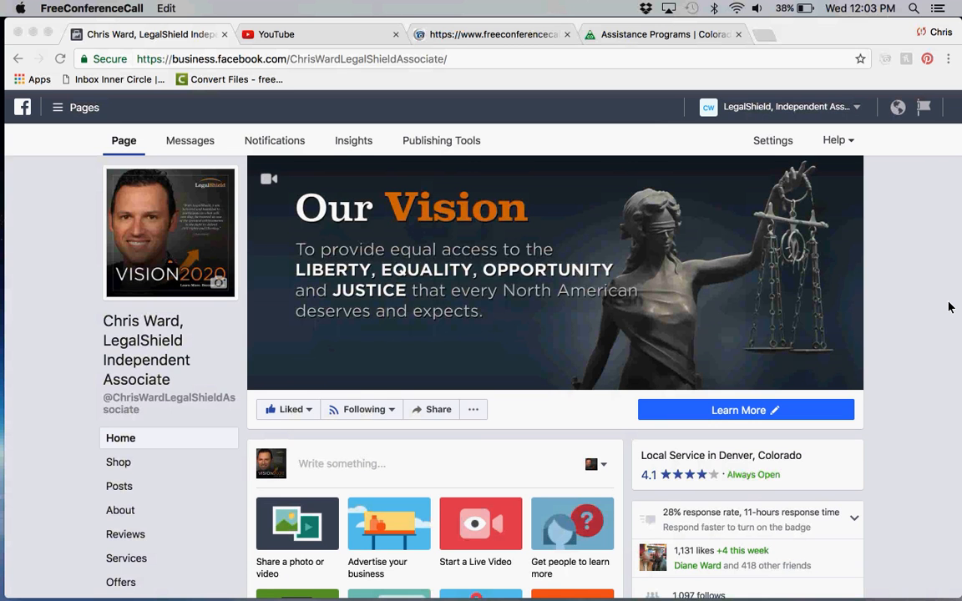
scroll(down, 3)
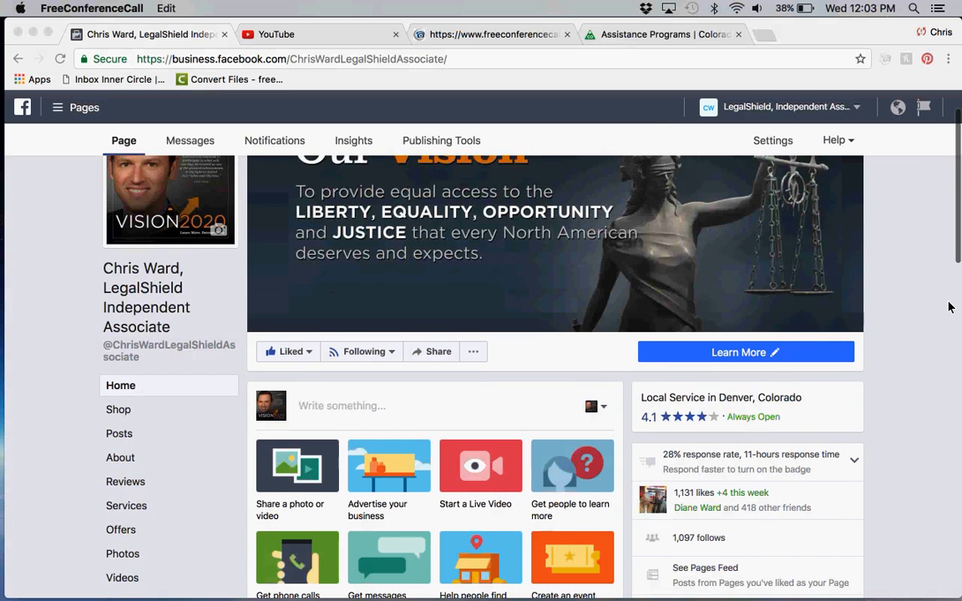
mouse_move(57, 429)
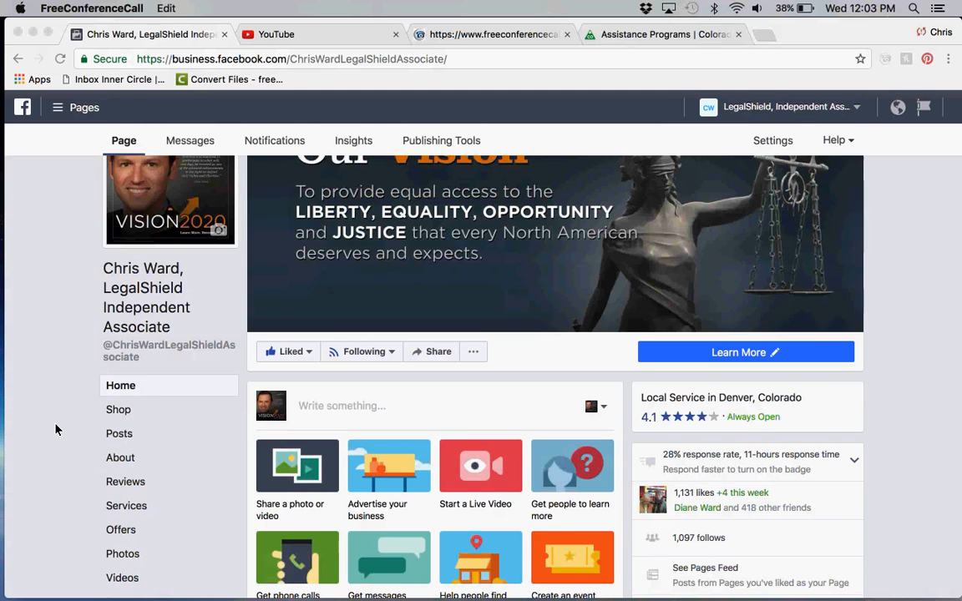
scroll(up, 3)
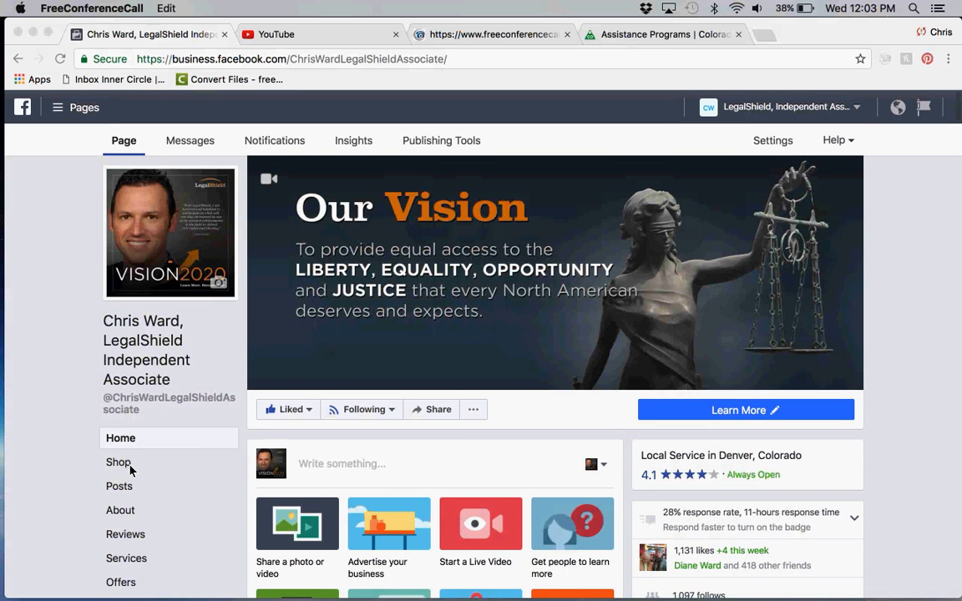
- Open the Shop section and browse the featured LegalShield Family Plan at $19.95
click(118, 462)
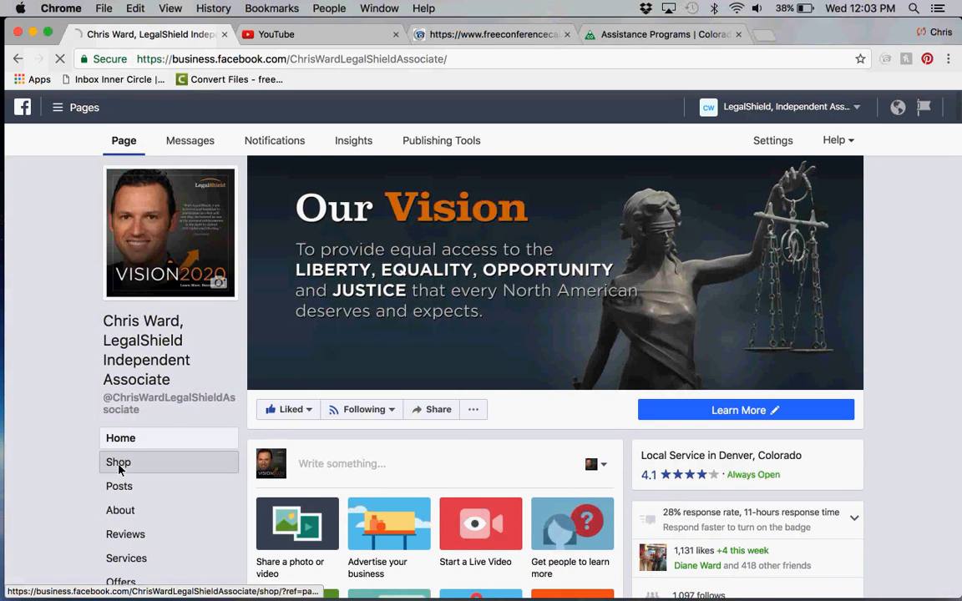
click(118, 462)
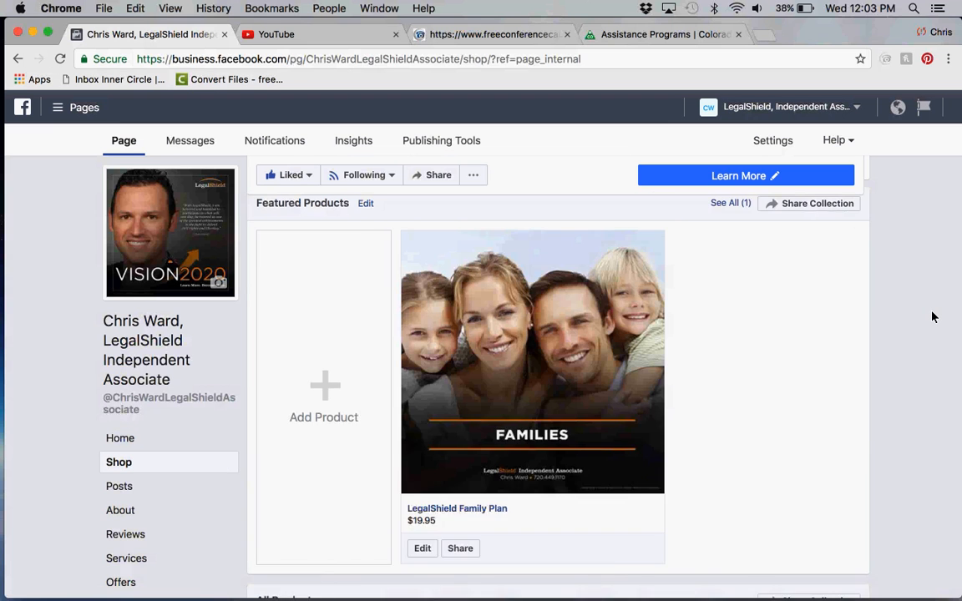
scroll(up, 3)
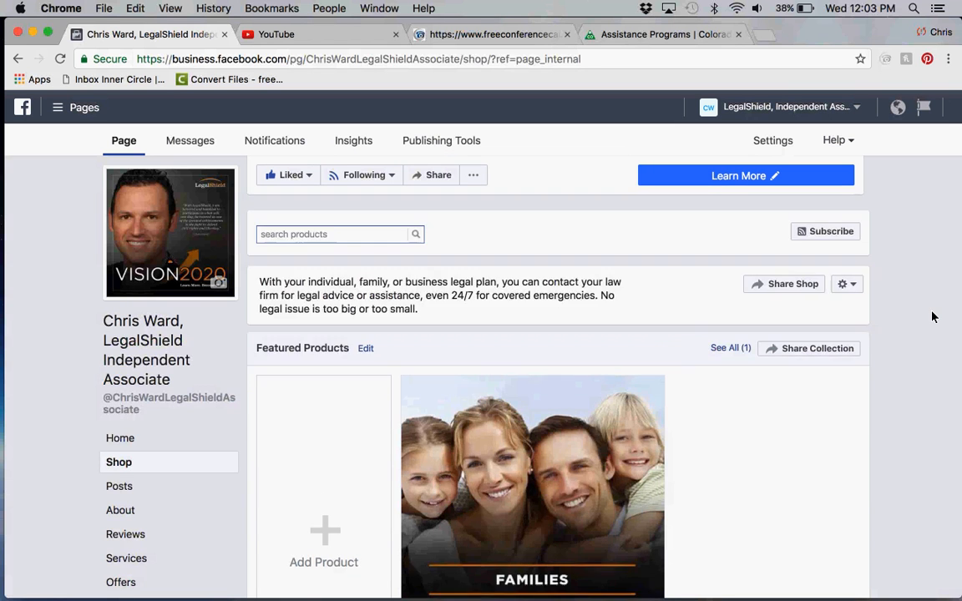
scroll(up, 3)
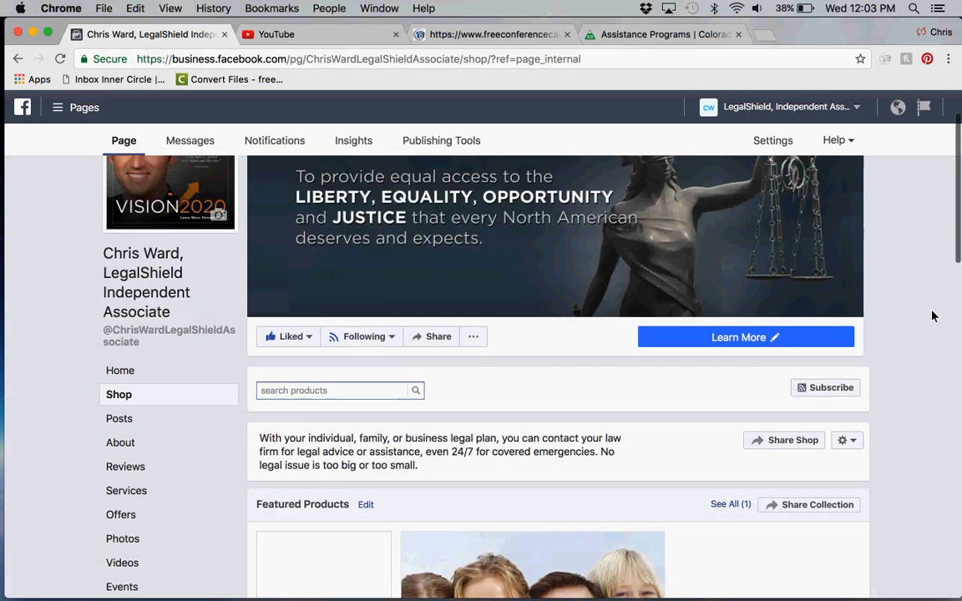
scroll(down, 3)
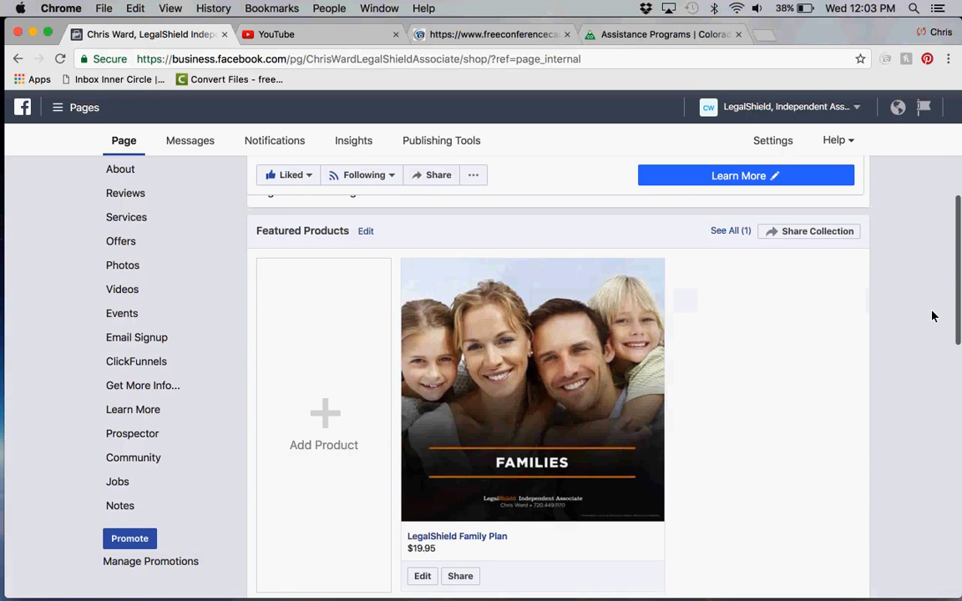
scroll(down, 3)
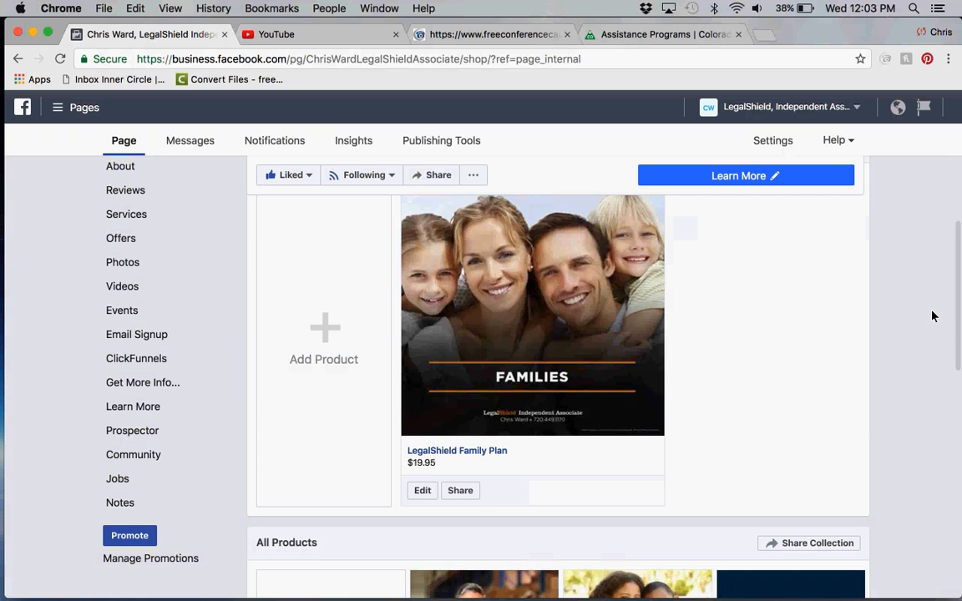
scroll(up, 3)
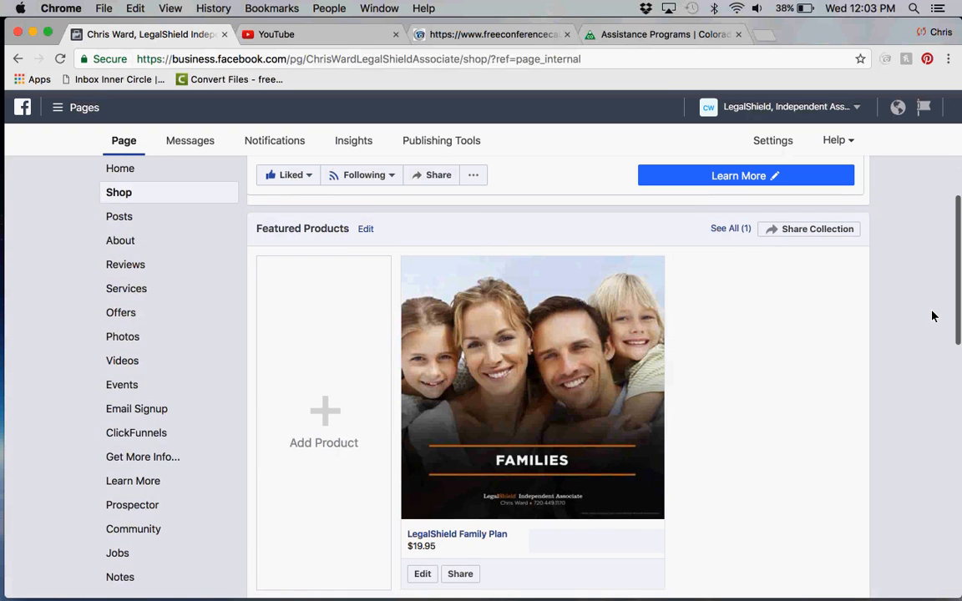
scroll(down, 3)
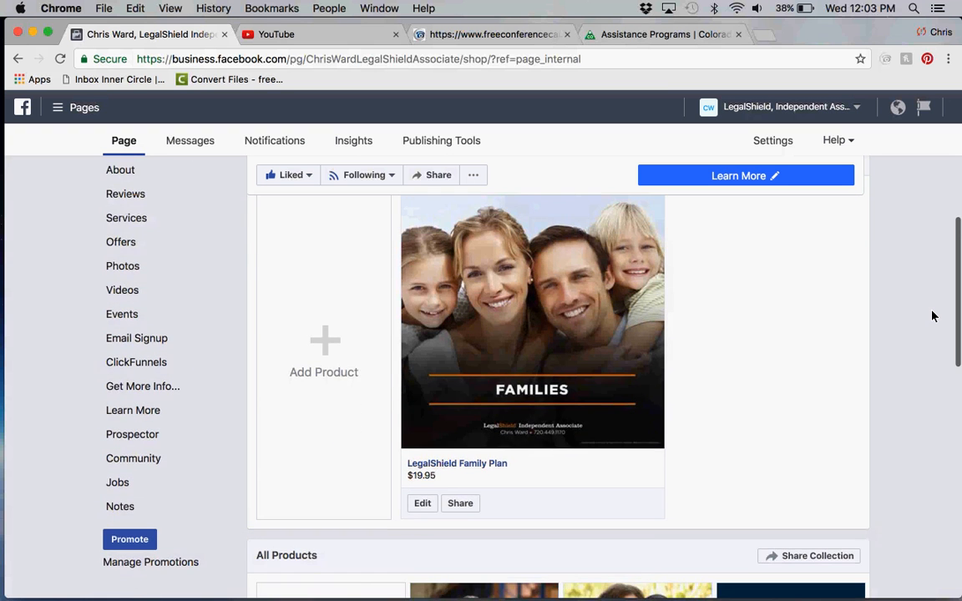
mouse_move(457, 463)
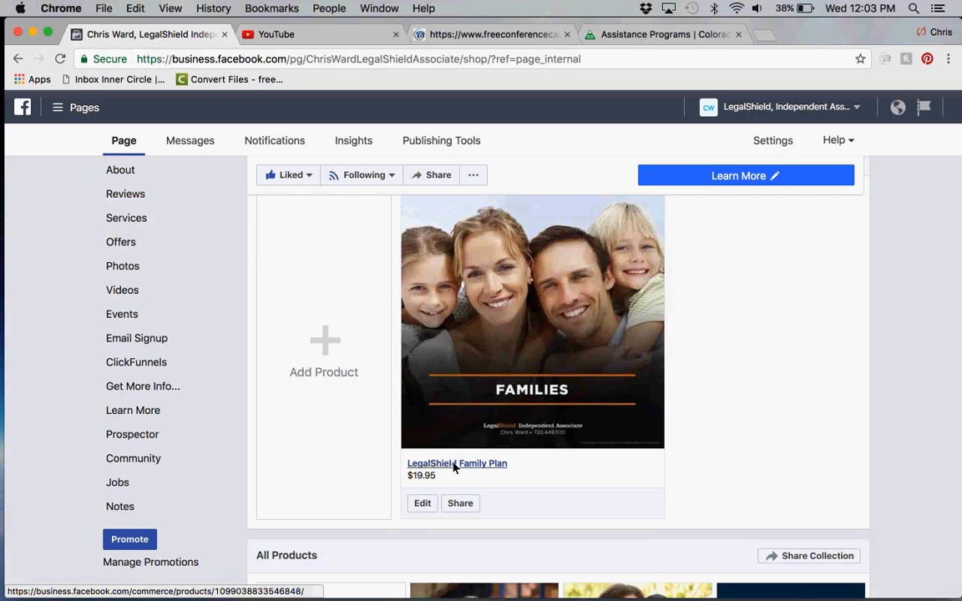
scroll(up, 3)
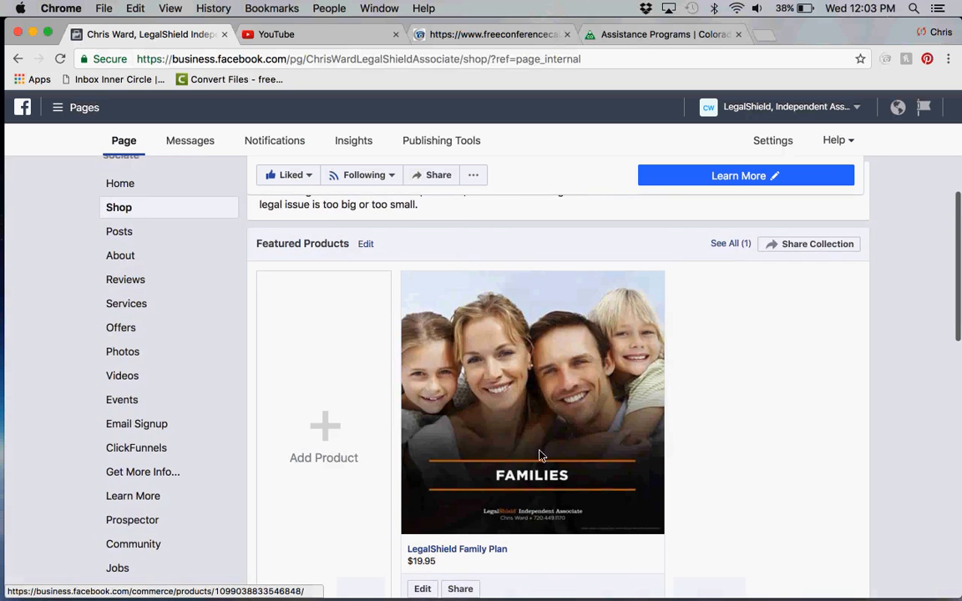
scroll(down, 3)
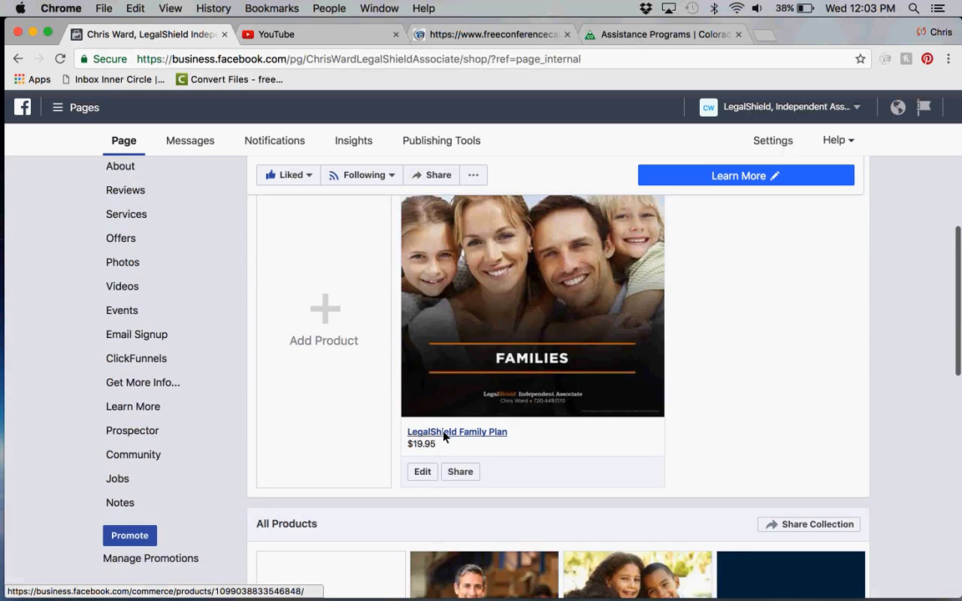
- View the LegalShield Family Plan's full description and open its checkout website in a new tab
click(457, 431)
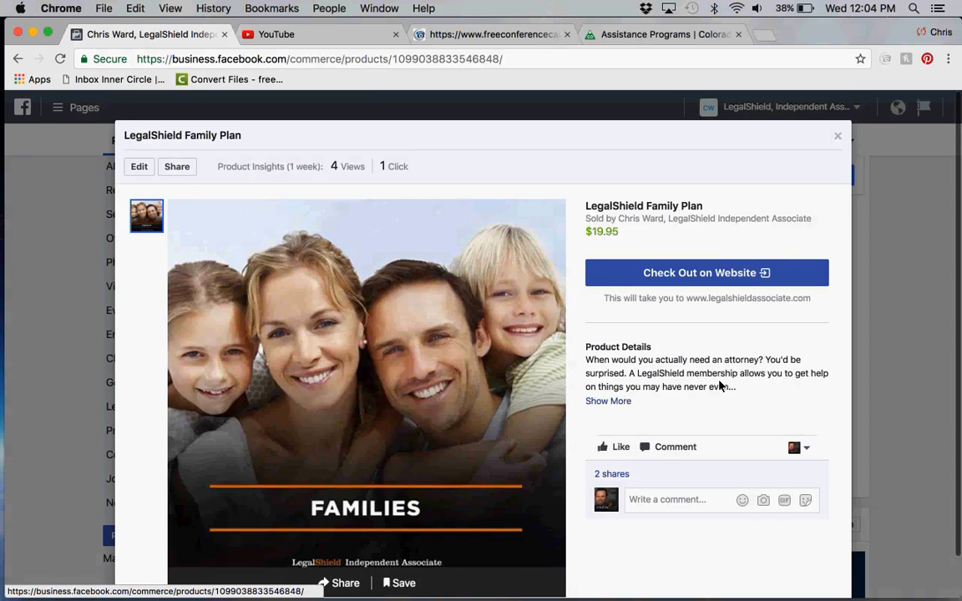
click(608, 401)
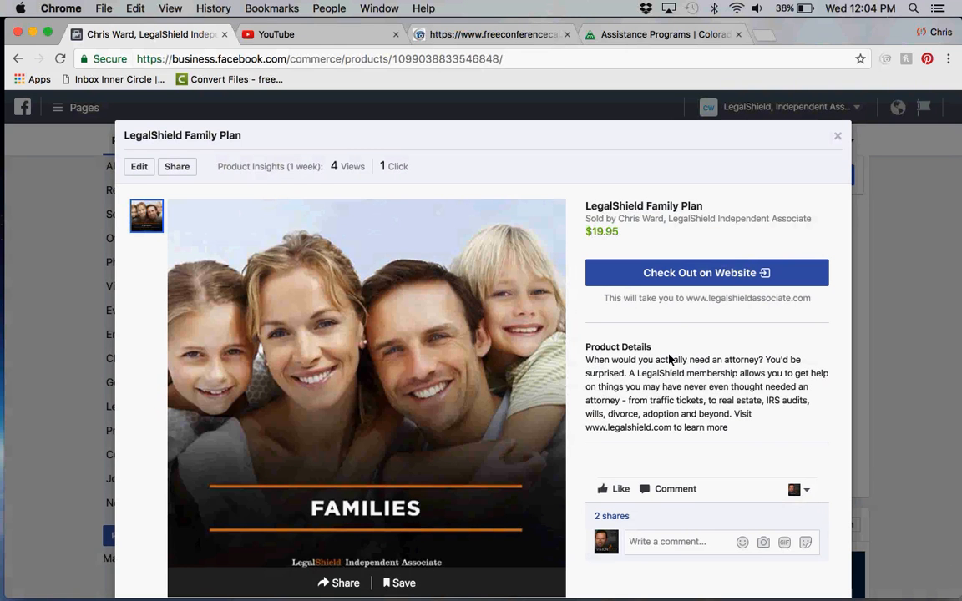
mouse_move(758, 378)
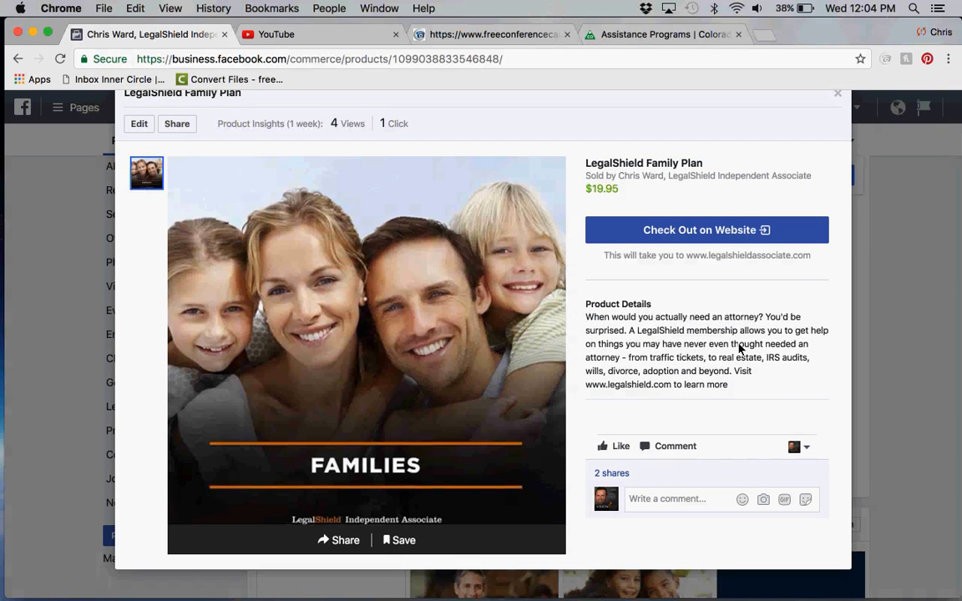
mouse_move(686, 357)
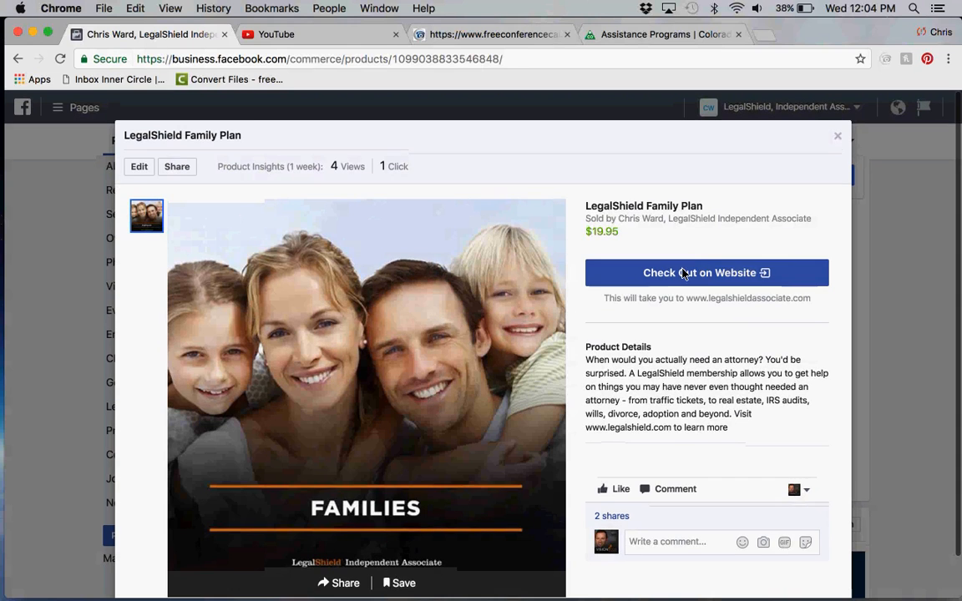
click(706, 273)
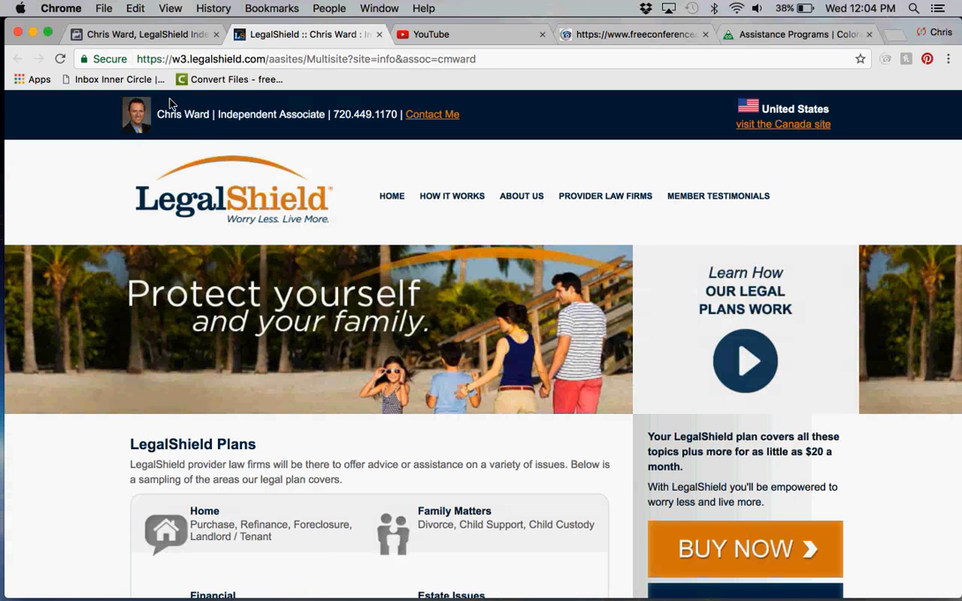
click(142, 34)
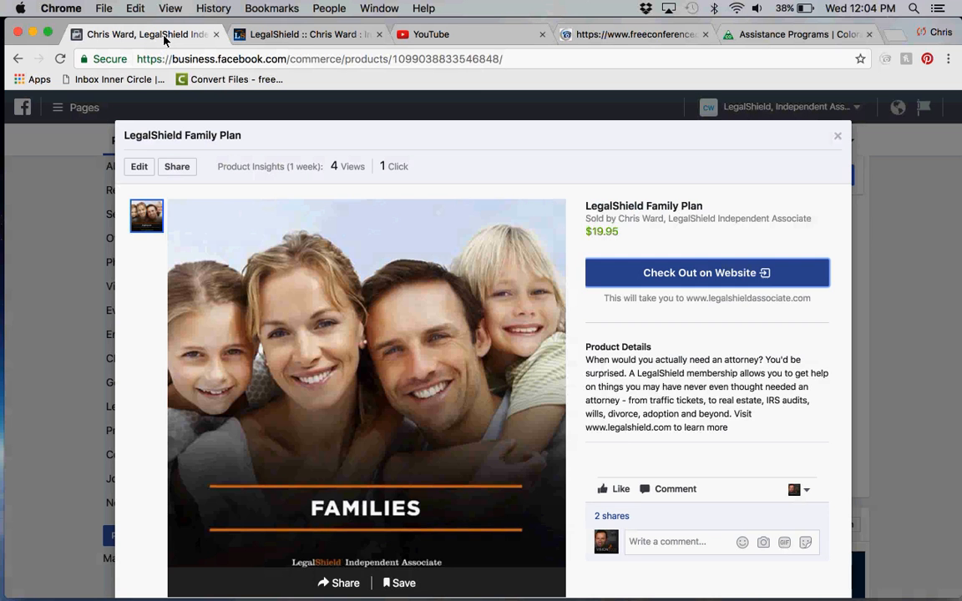
- Close the product details and review the shop's five LegalShield plans
click(837, 136)
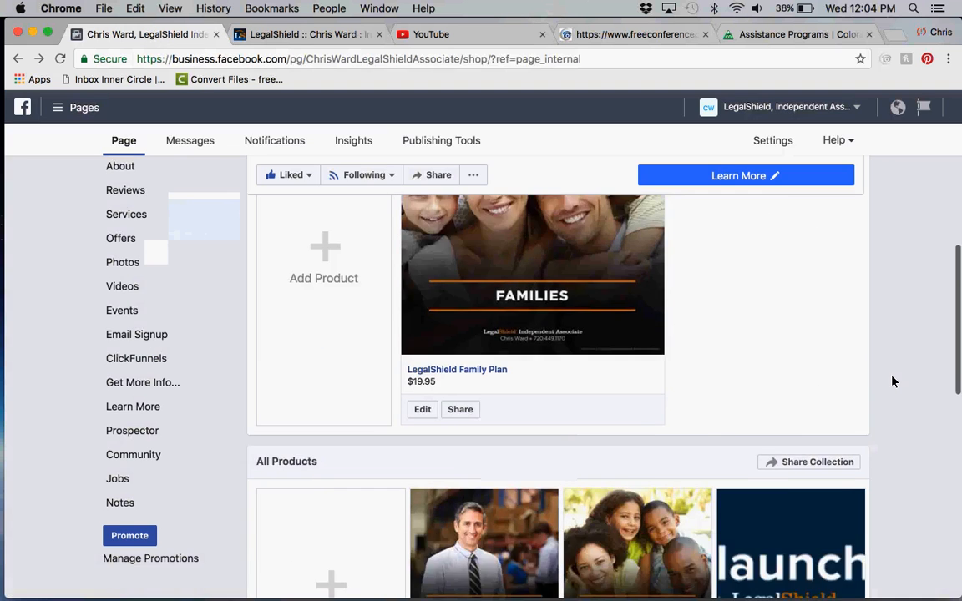
scroll(down, 3)
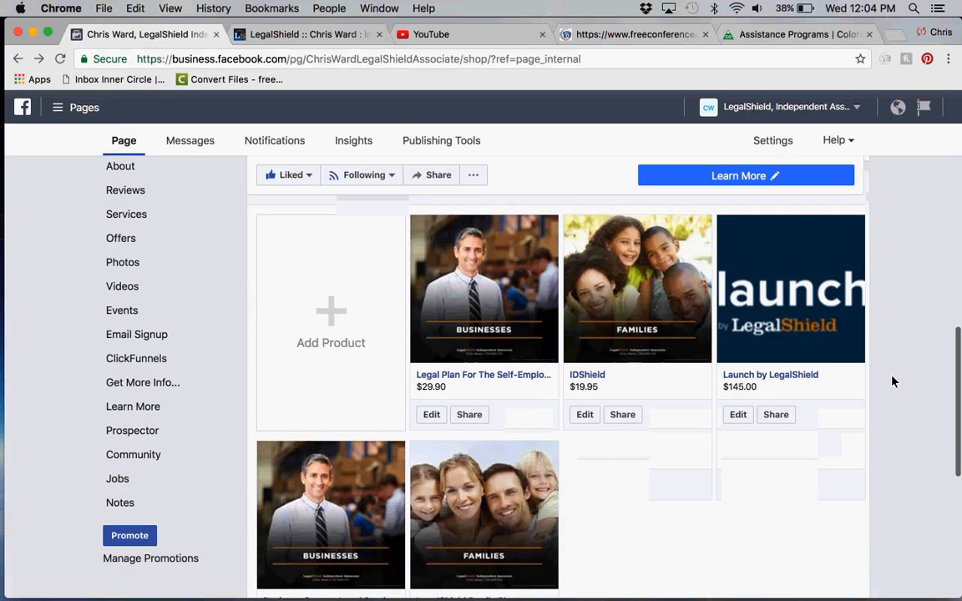
scroll(down, 3)
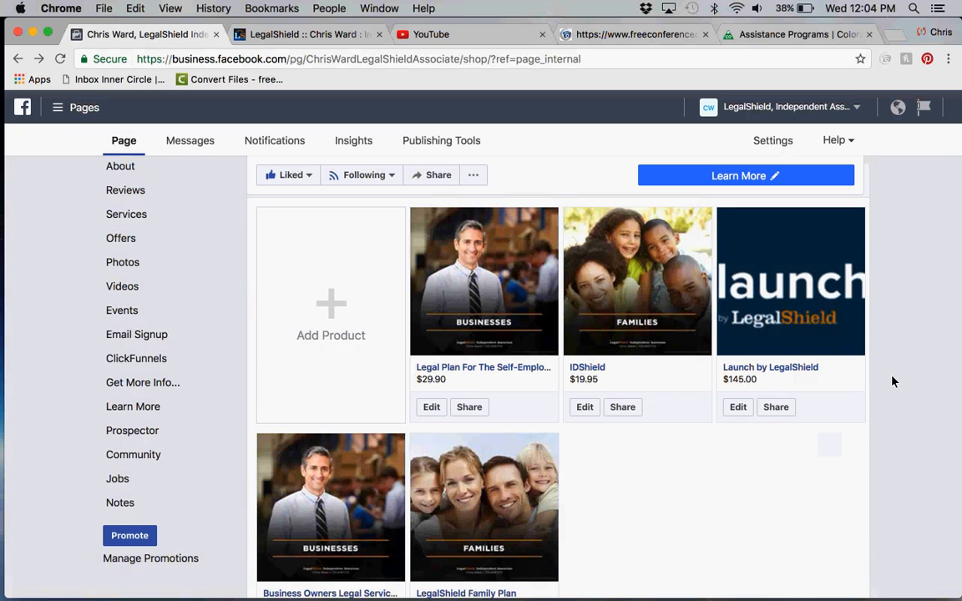
mouse_move(434, 380)
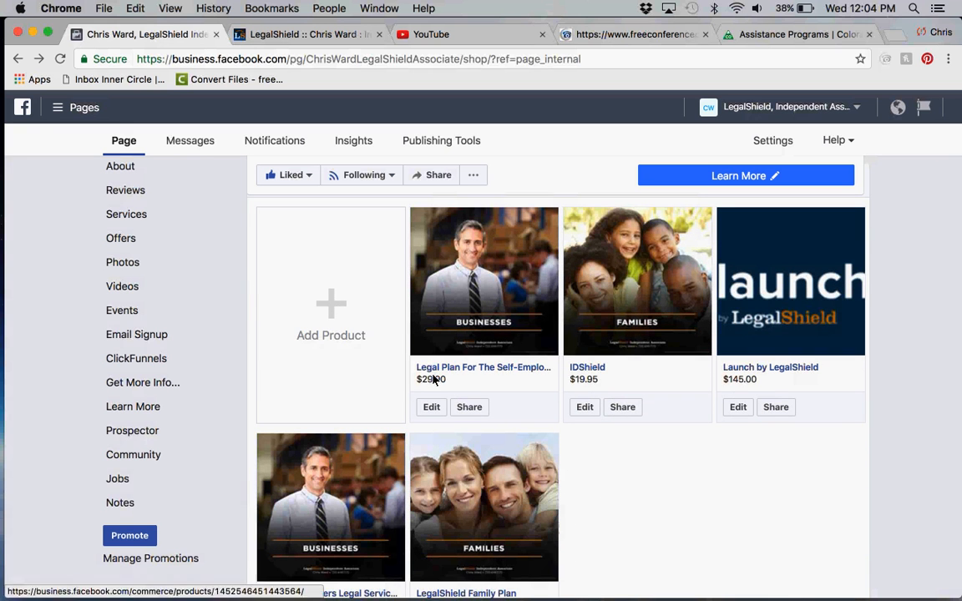
mouse_move(534, 401)
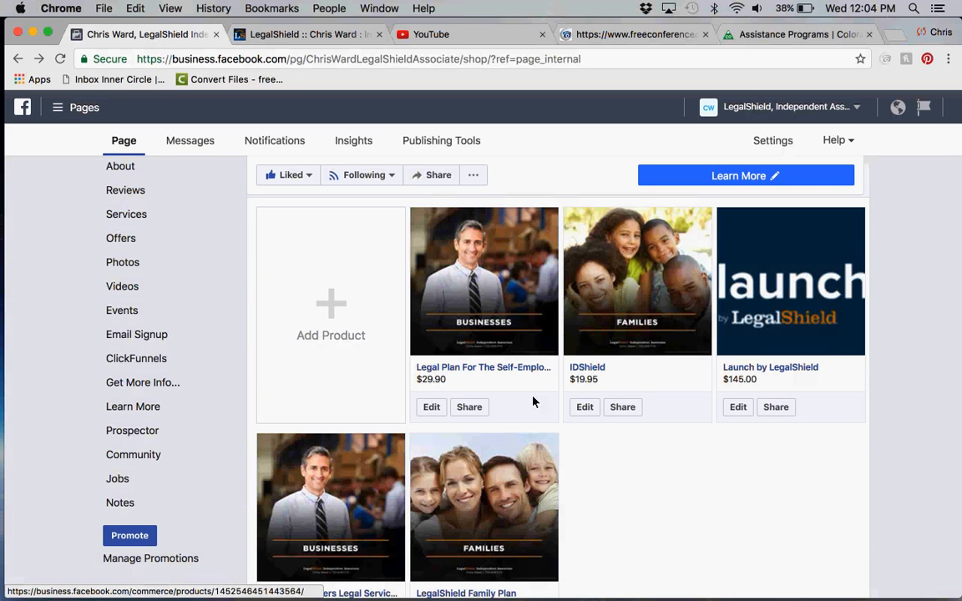
mouse_move(594, 389)
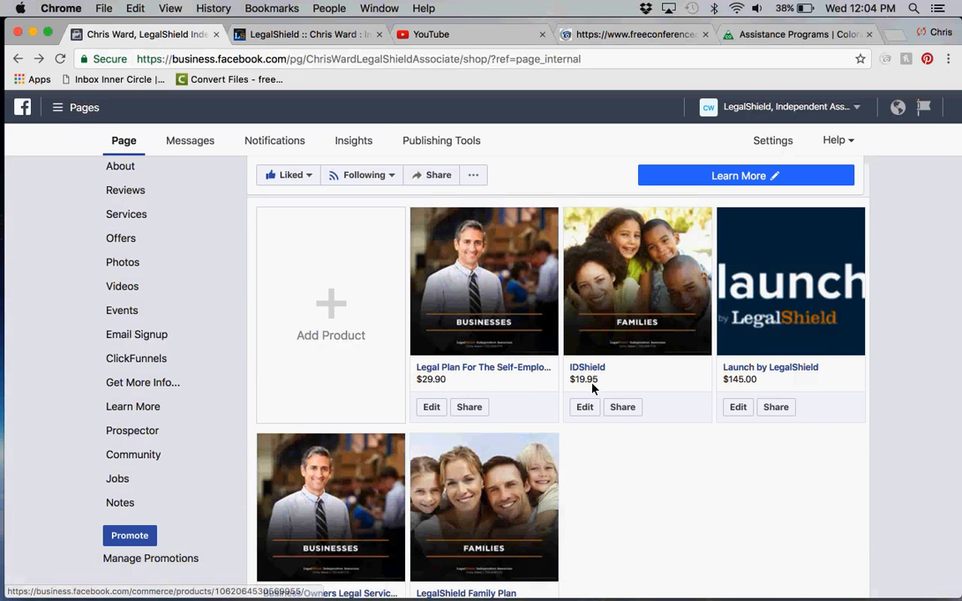
scroll(down, 3)
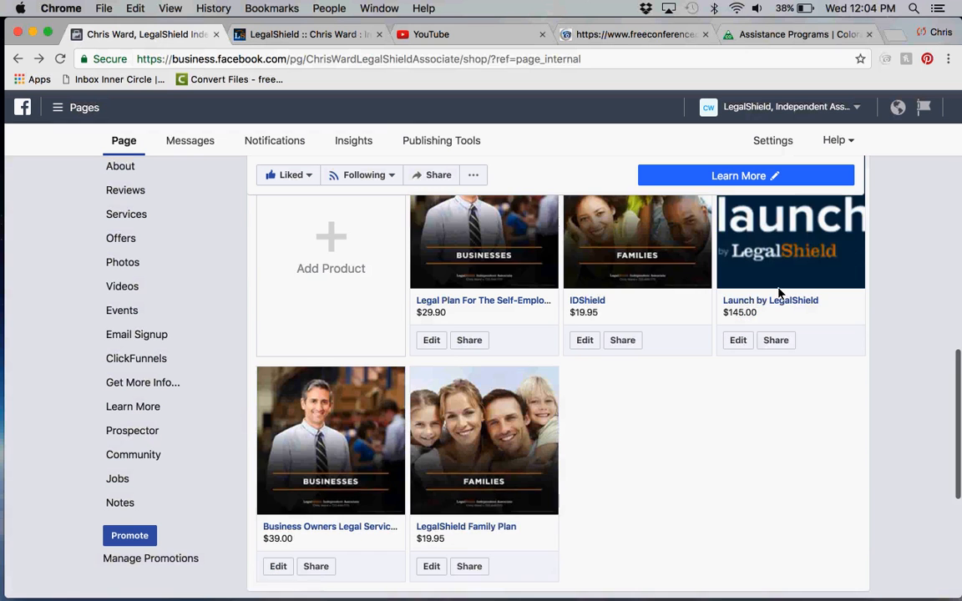
scroll(down, 3)
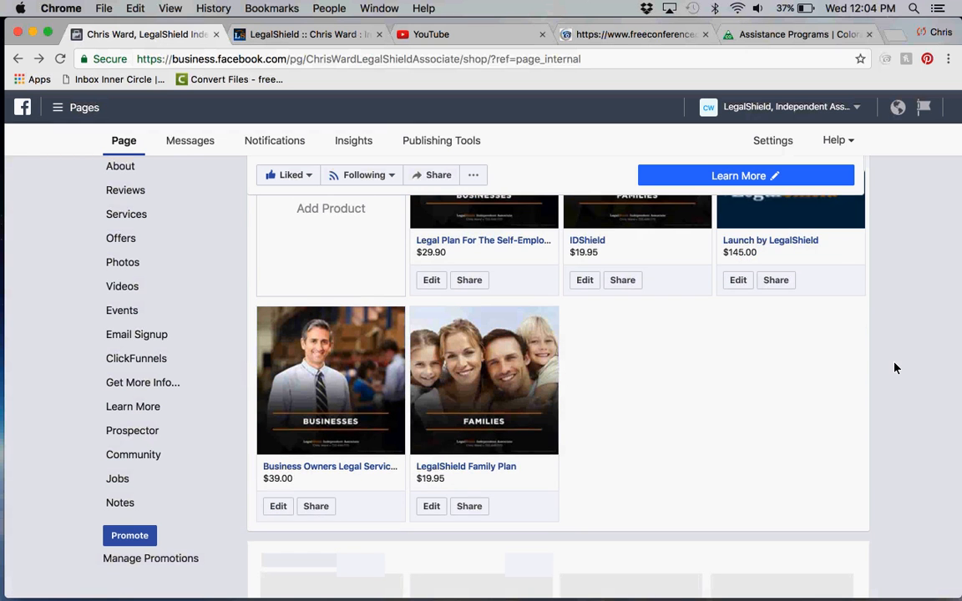
scroll(up, 3)
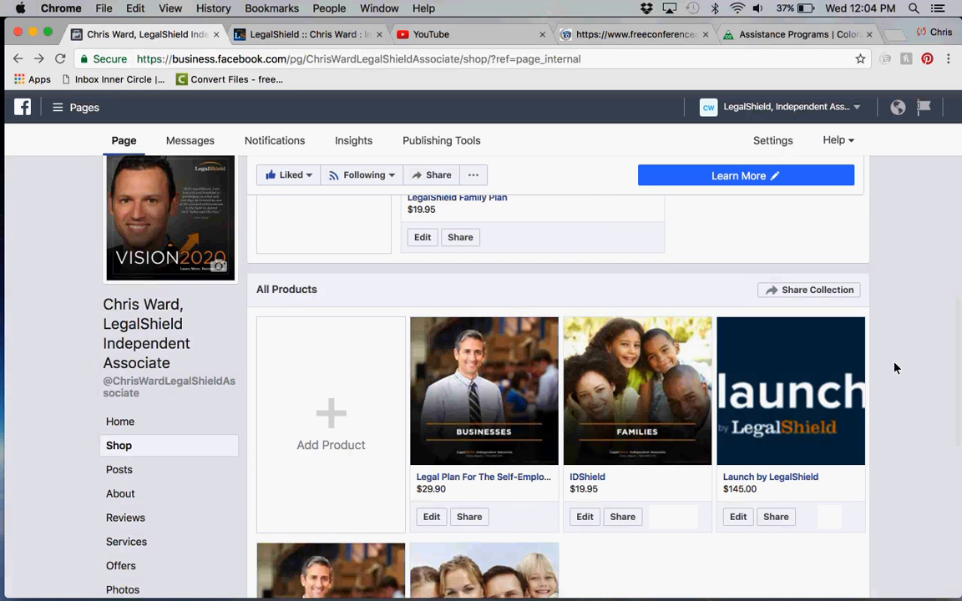
scroll(up, 3)
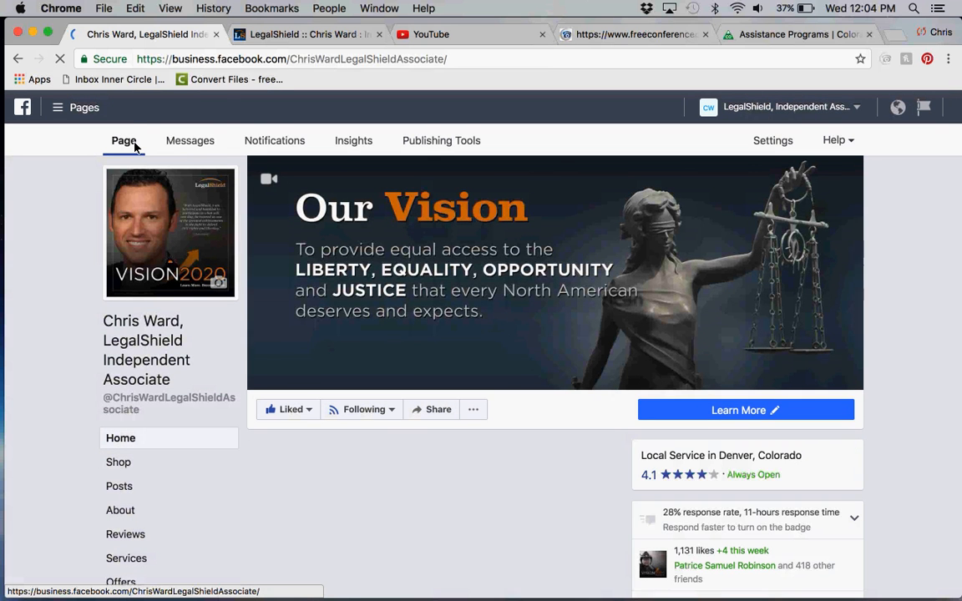
- Start a new job post draft located in Kansas City, Missouri
scroll(down, 3)
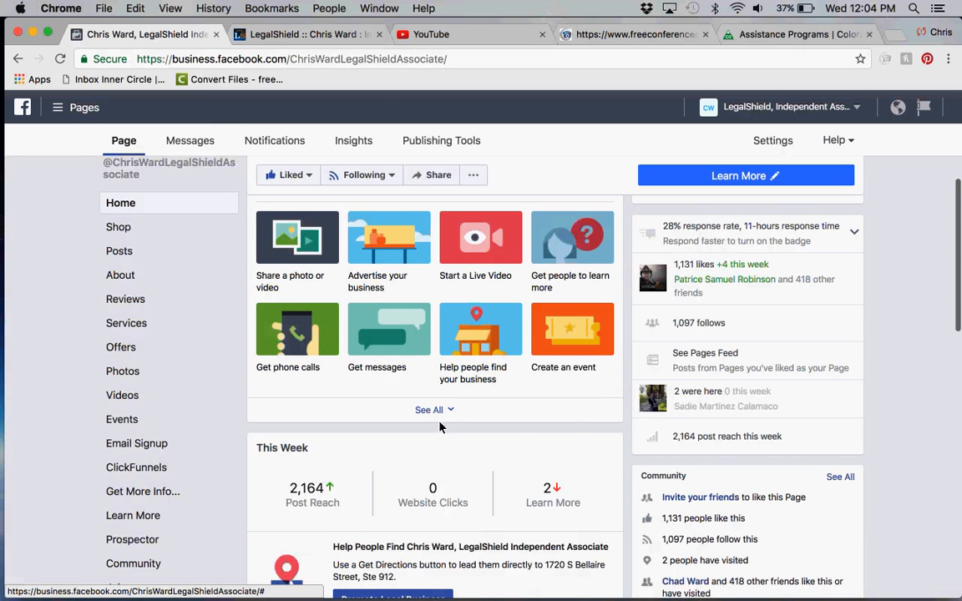
click(428, 409)
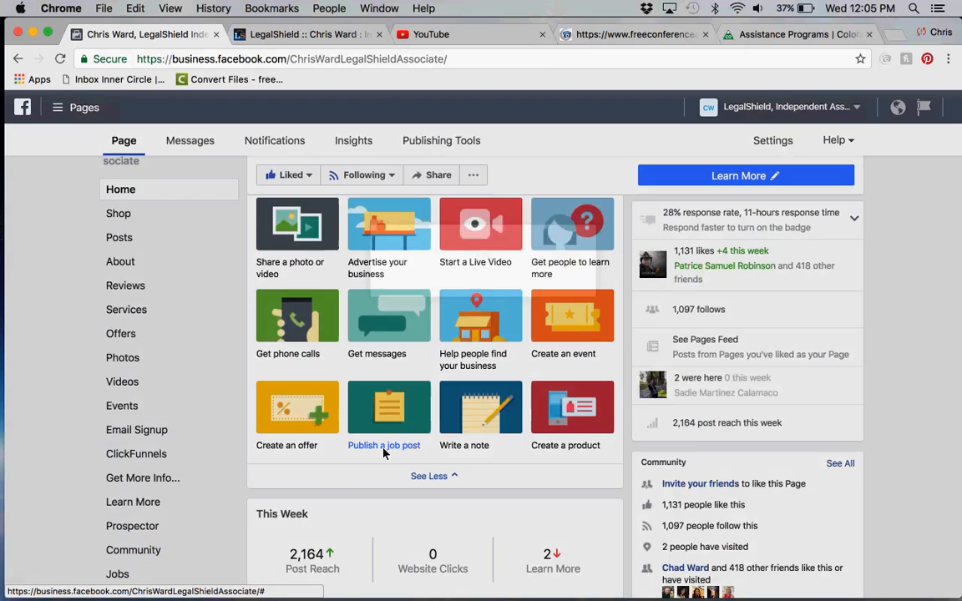
click(383, 445)
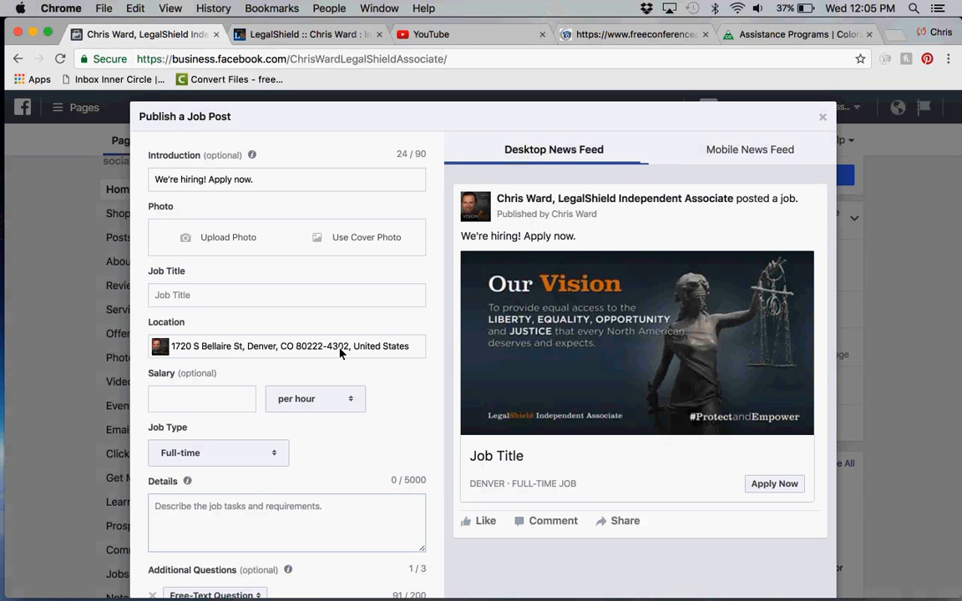
triple_click(290, 346)
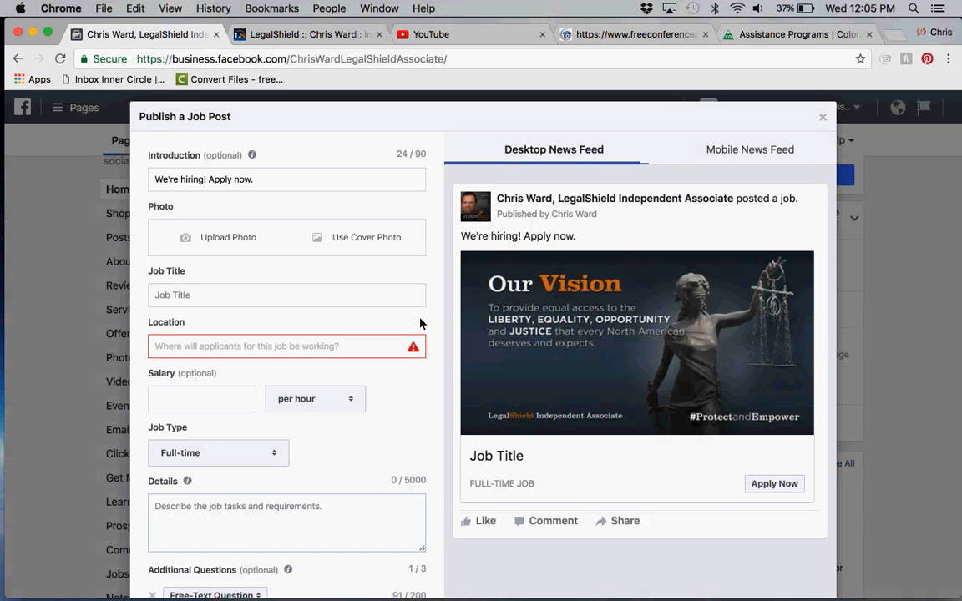
text(Kansas City)
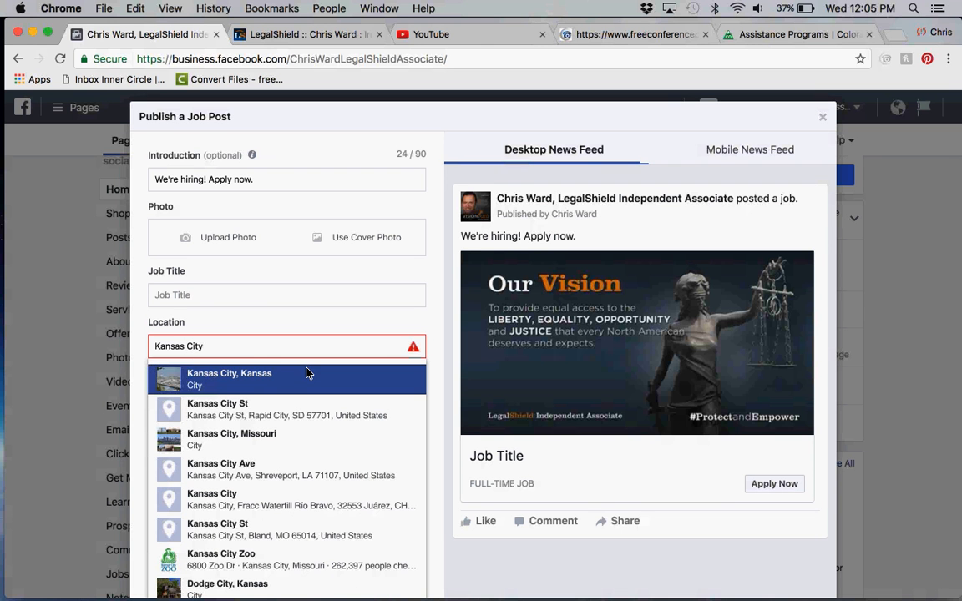
click(232, 438)
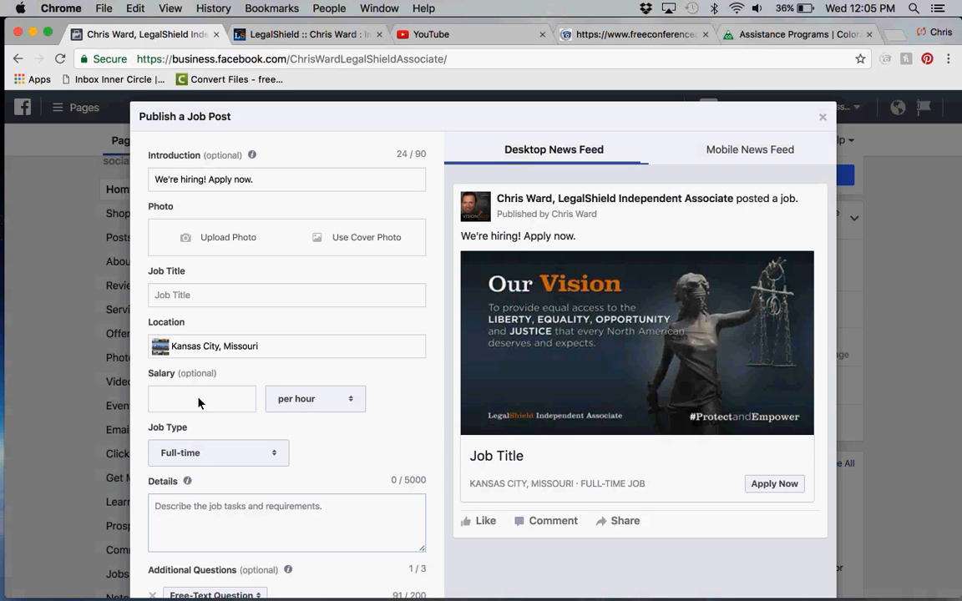
mouse_move(240, 283)
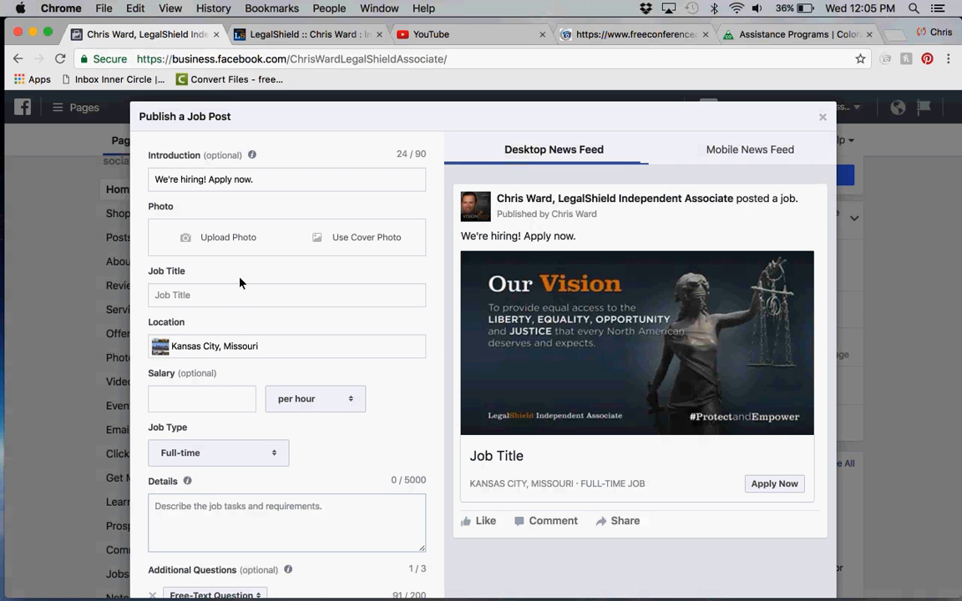
- Title the job Independent Sales Representative and make the introduction 'looking for business partners!'
text(Ind)
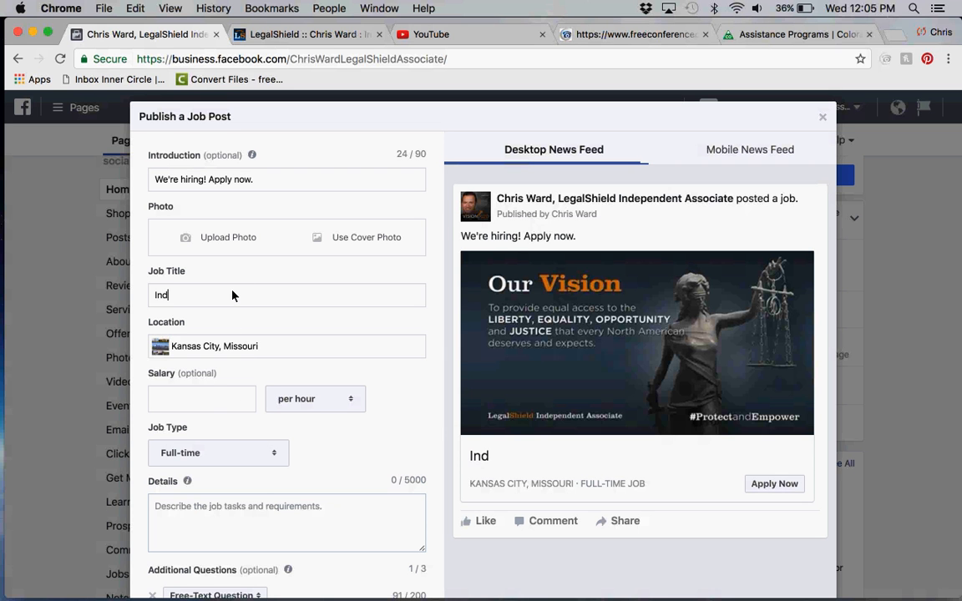
text(e)
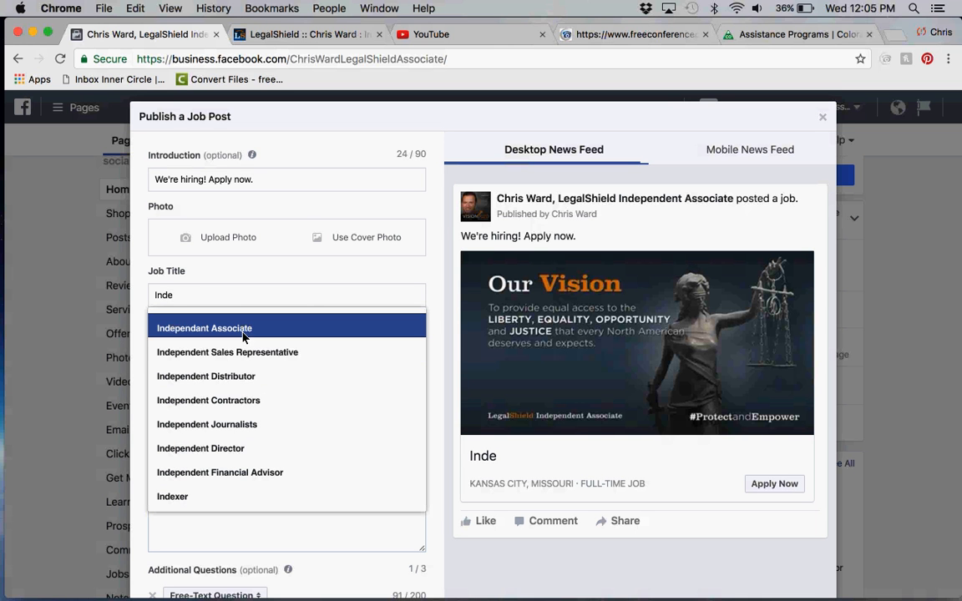
mouse_move(242, 351)
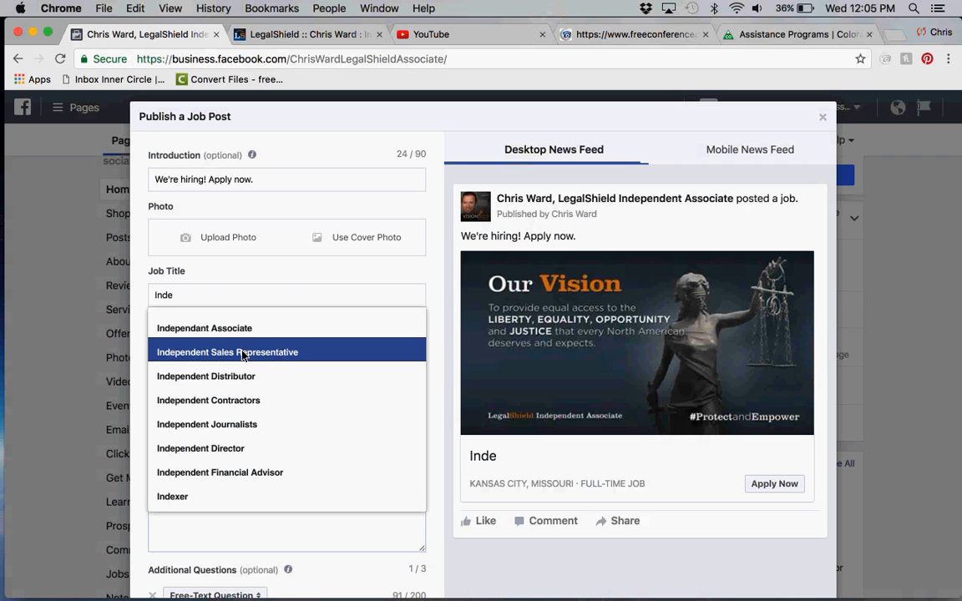
click(227, 351)
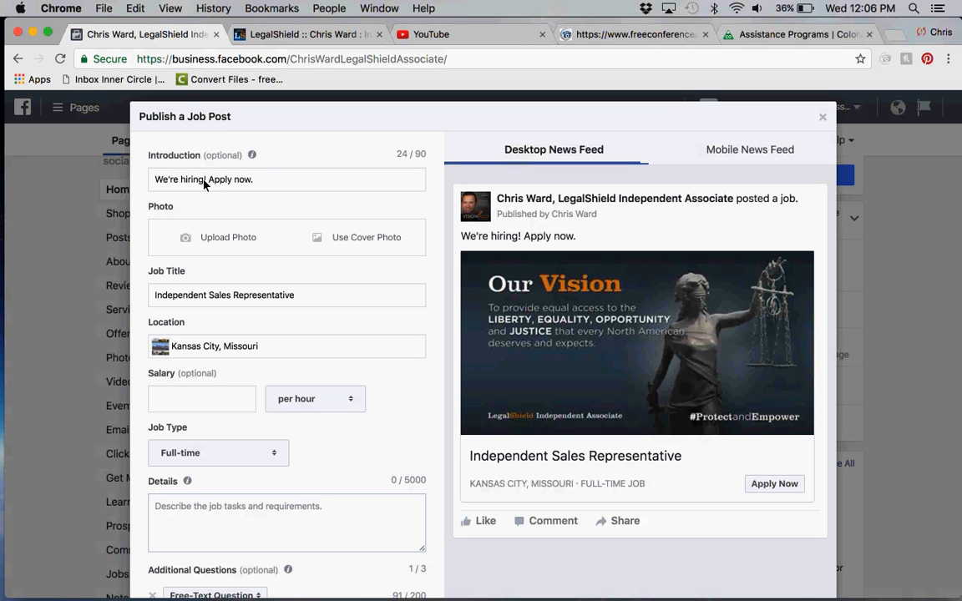
key(Backspace)
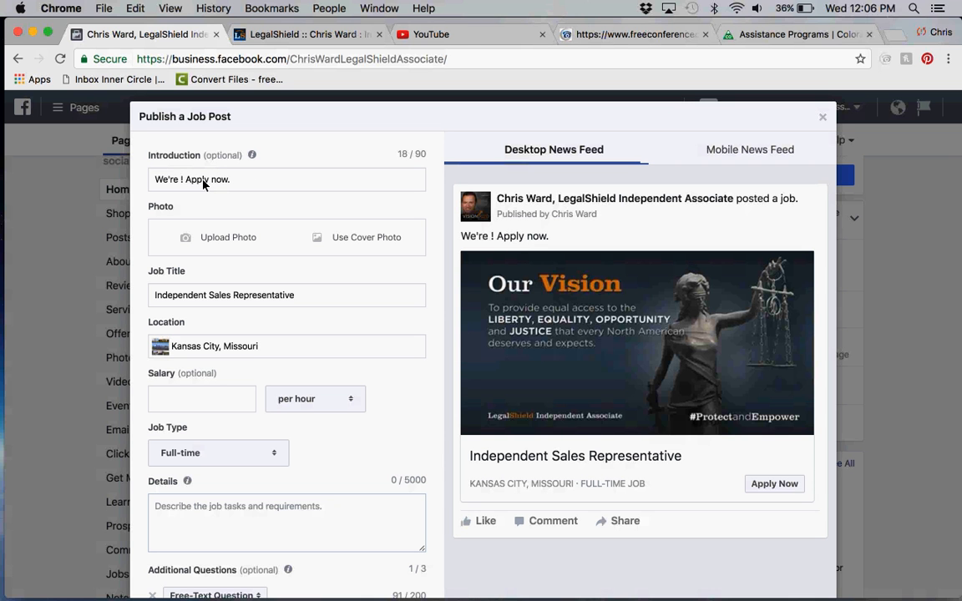
text(looking for business partn)
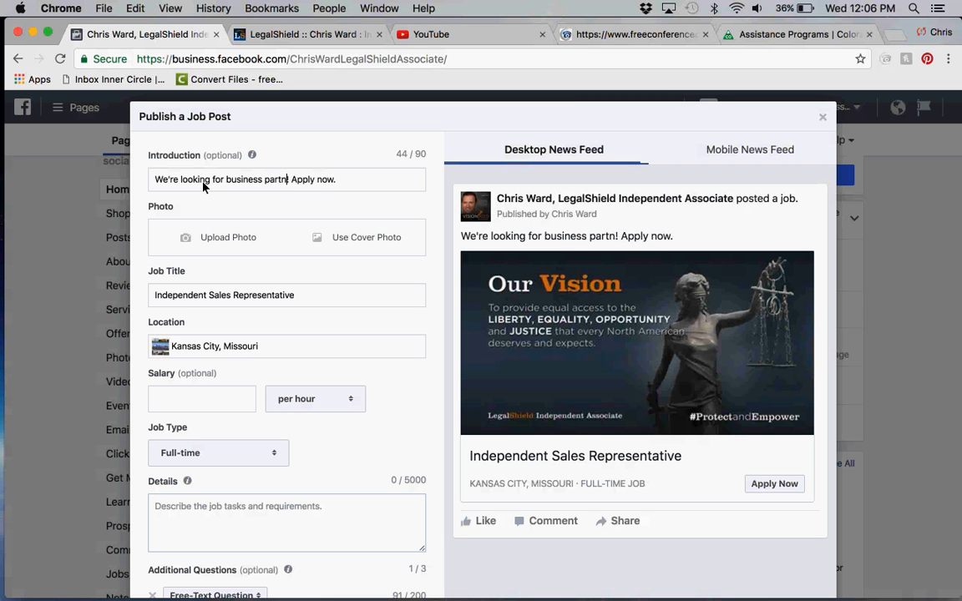
text(ers!)
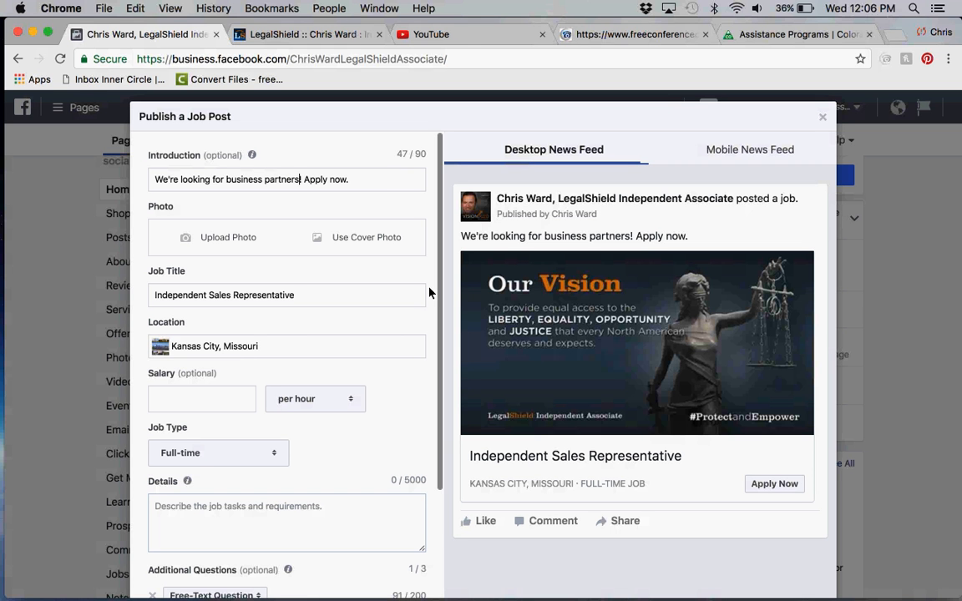
mouse_move(227, 237)
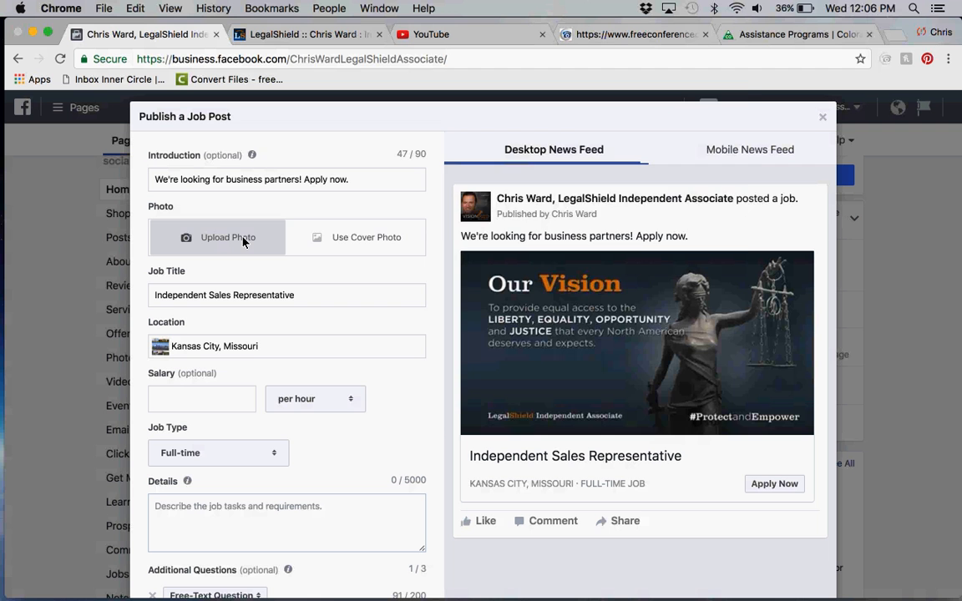
- Upload Entrepreneurs.jpg from the Social Sharing folder as the job post photo
click(217, 237)
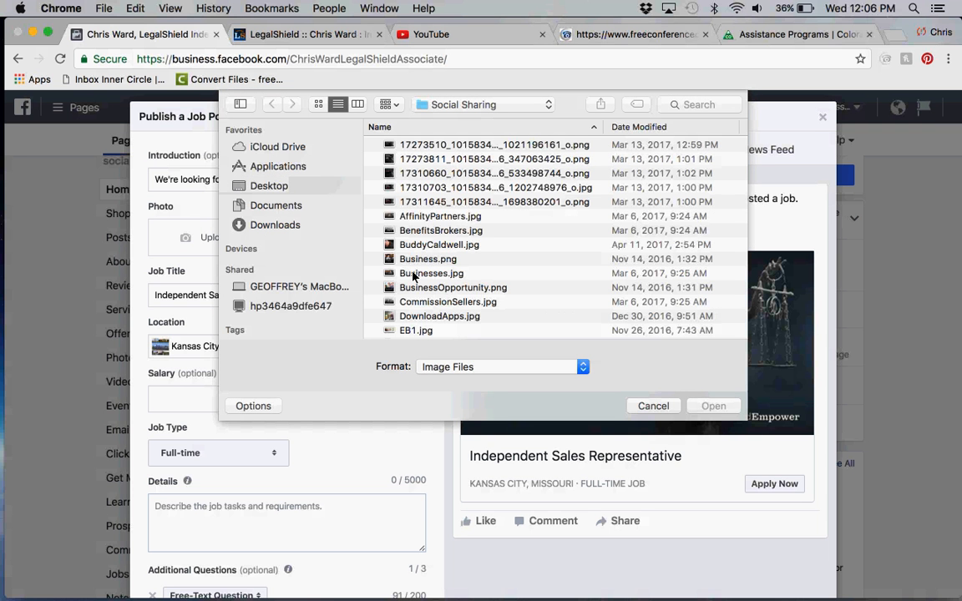
scroll(down, 3)
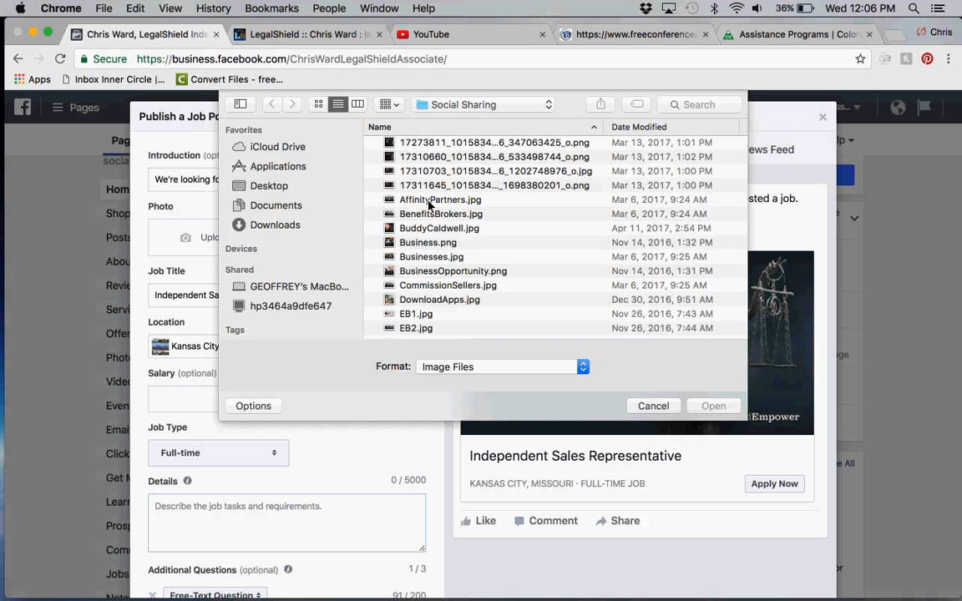
scroll(down, 3)
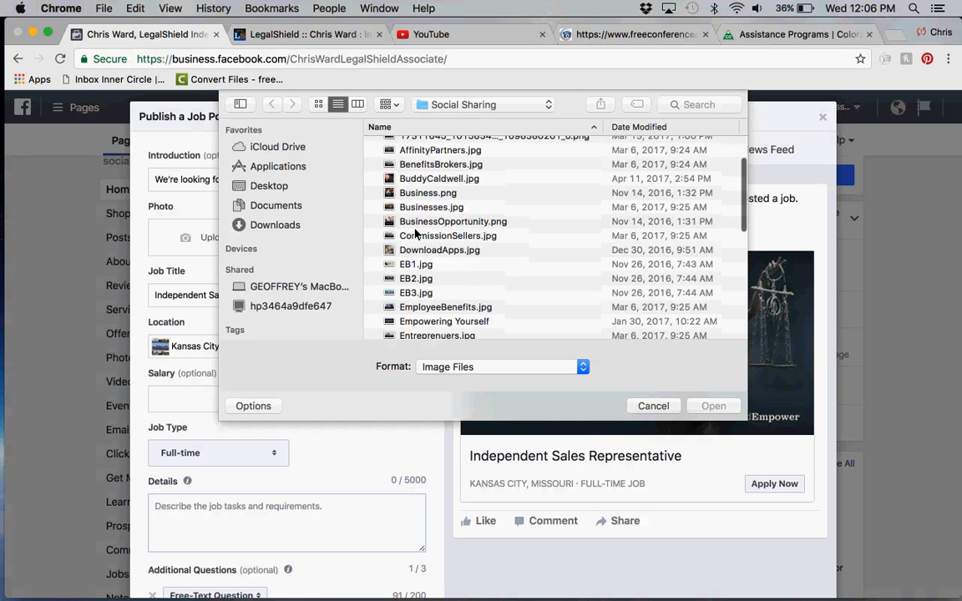
scroll(down, 3)
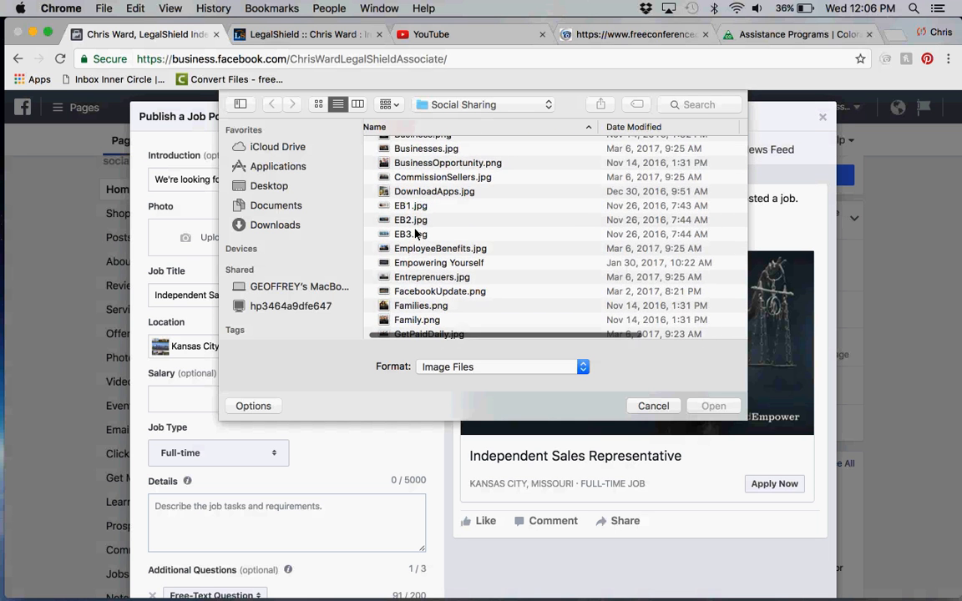
mouse_move(415, 277)
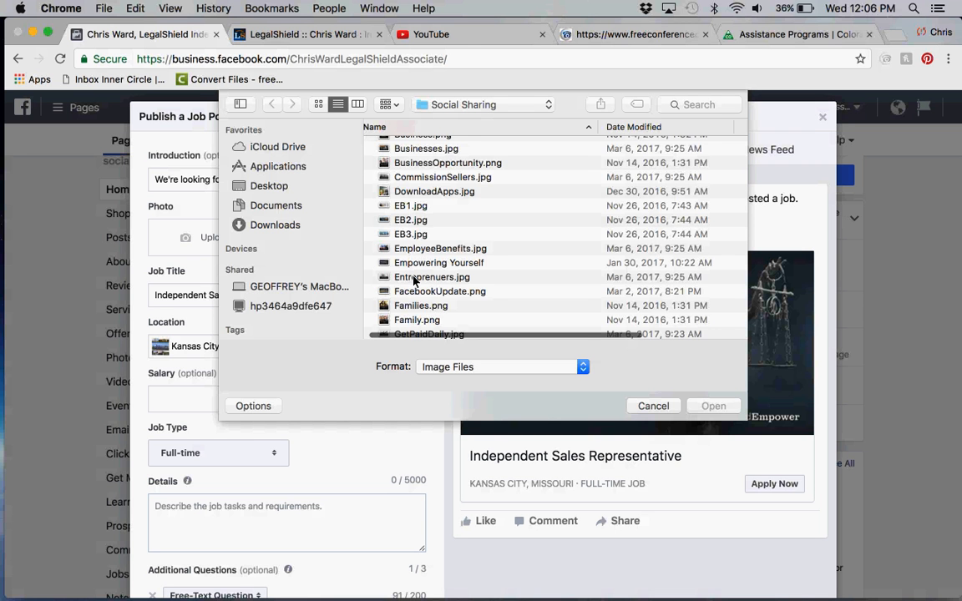
scroll(down, 3)
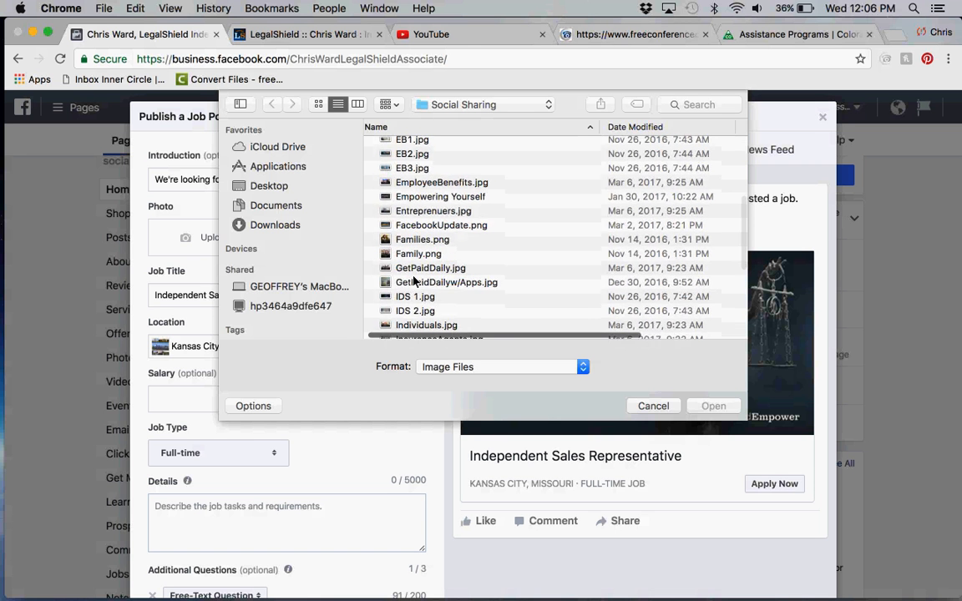
click(433, 210)
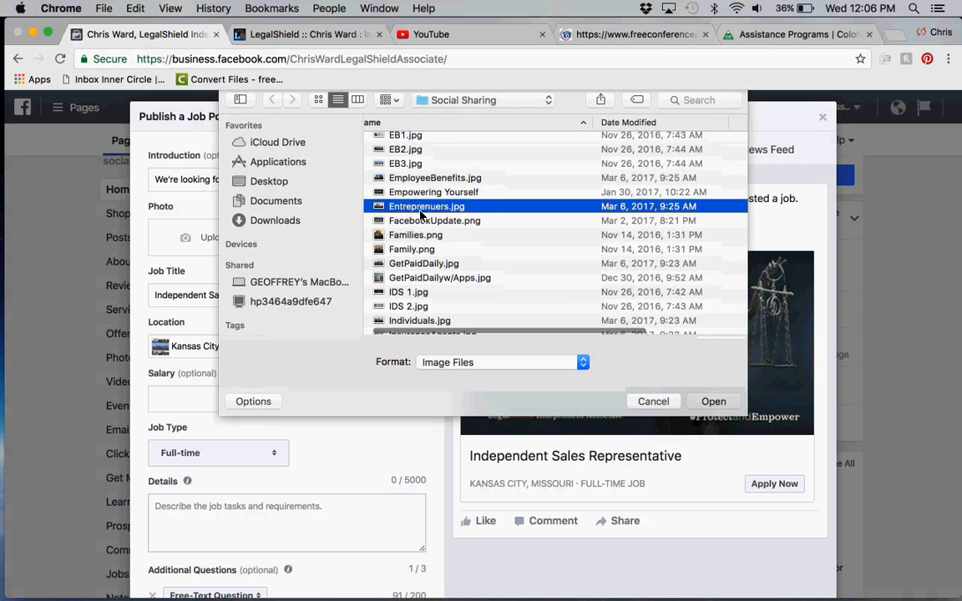
click(653, 401)
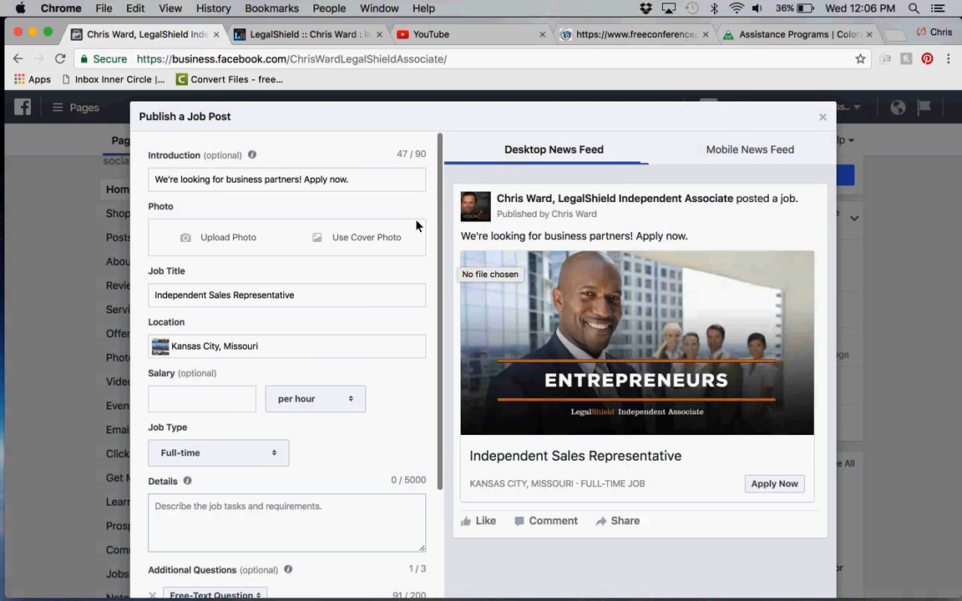
scroll(down, 3)
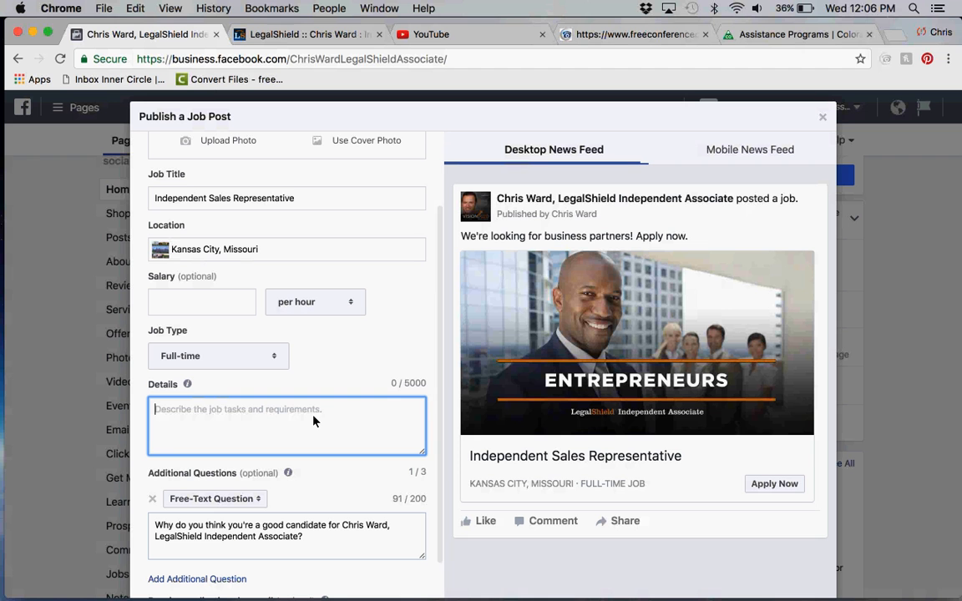
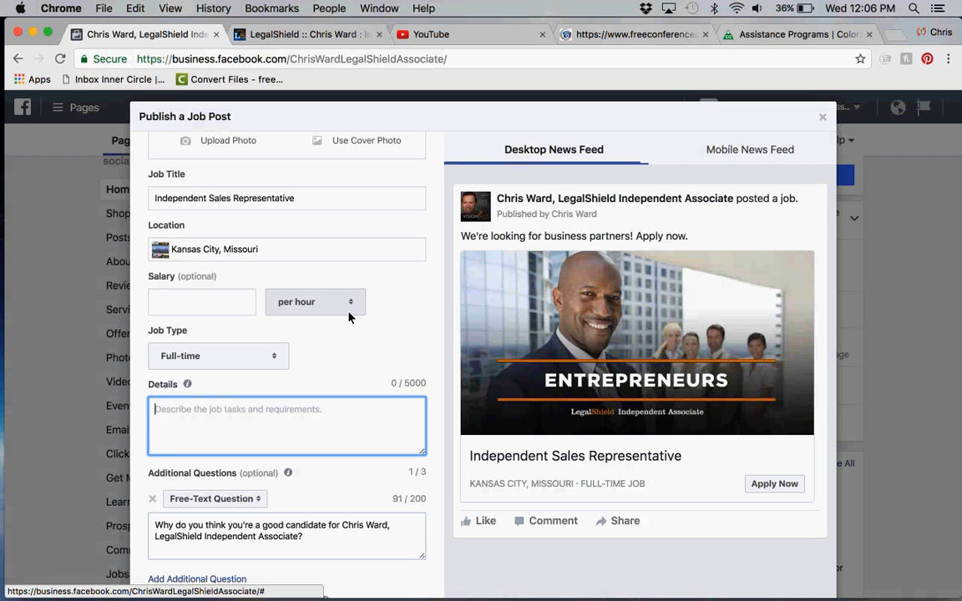
scroll(down, 3)
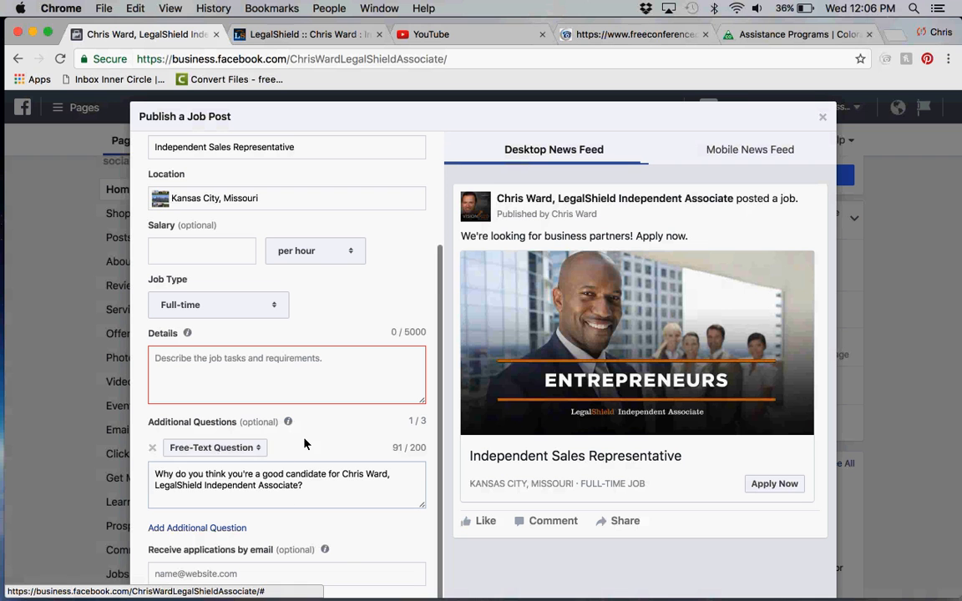
click(213, 448)
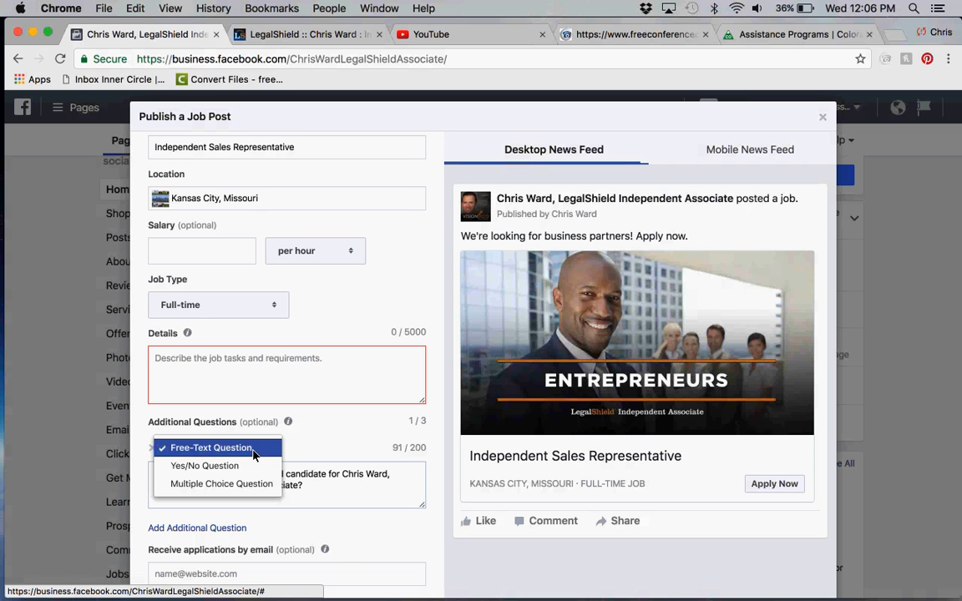
mouse_move(221, 485)
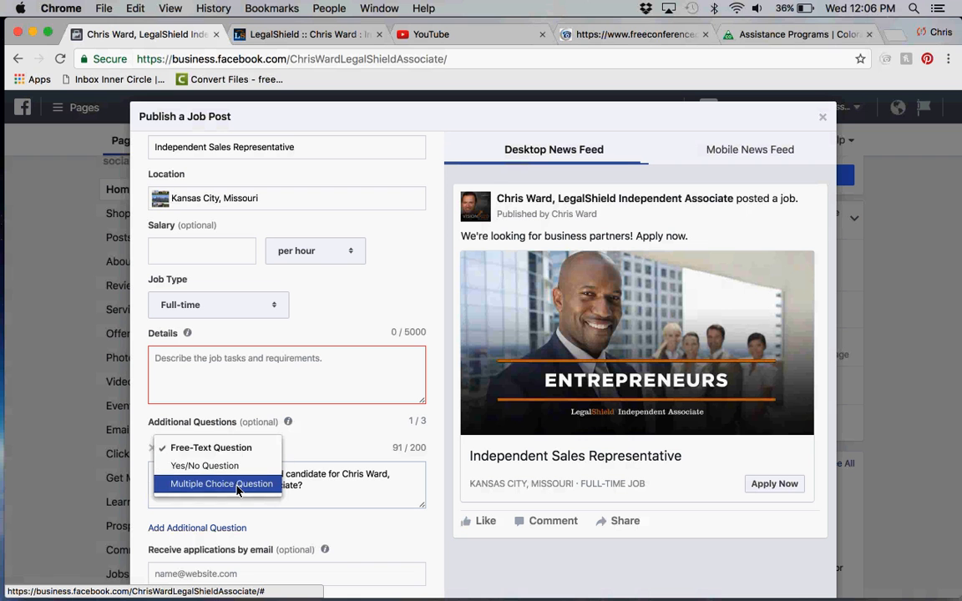
click(211, 448)
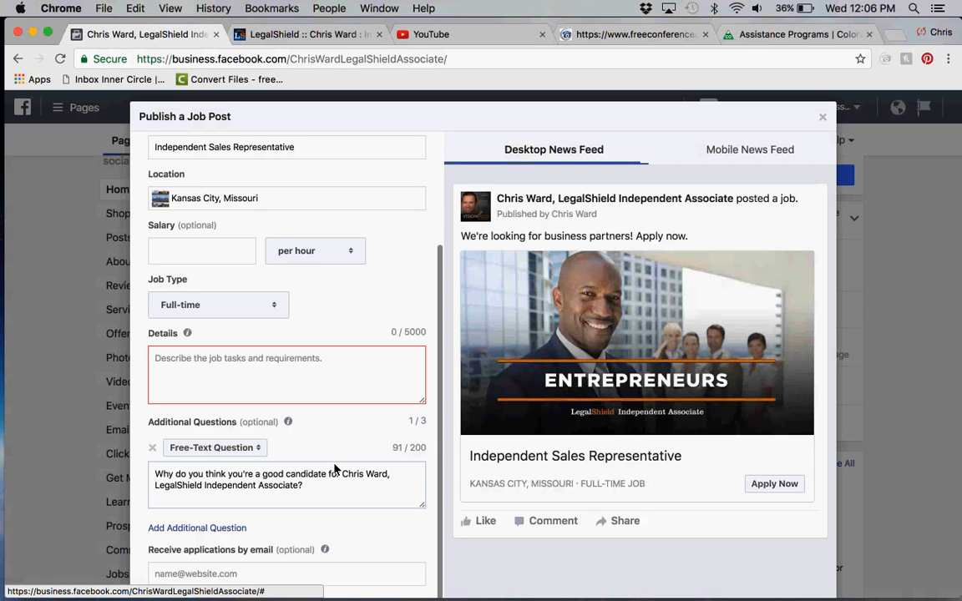
click(287, 484)
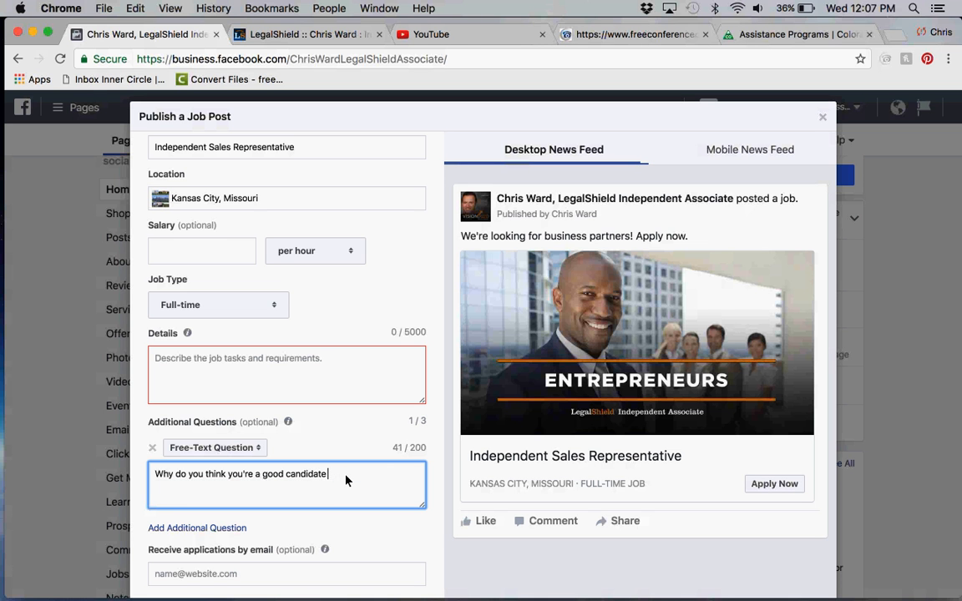
- End the question with 'for the independent sales representative position?' and begin the application email
text(for the)
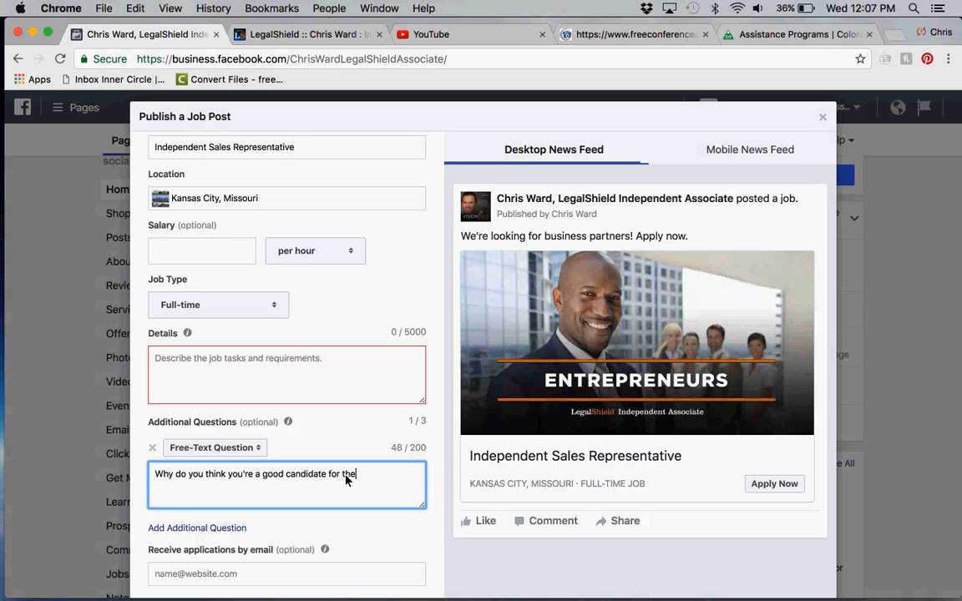
text(indepe)
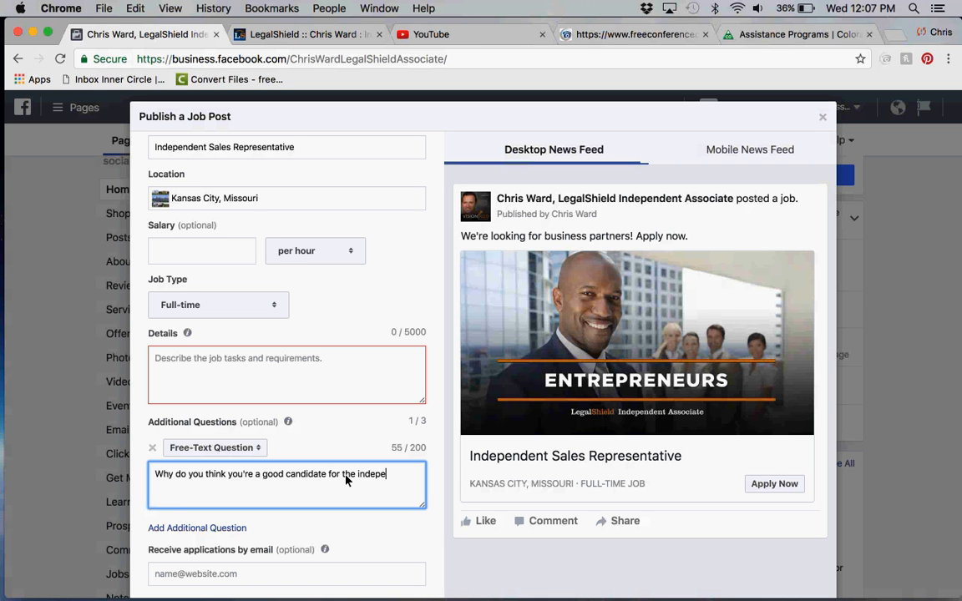
text(ndent)
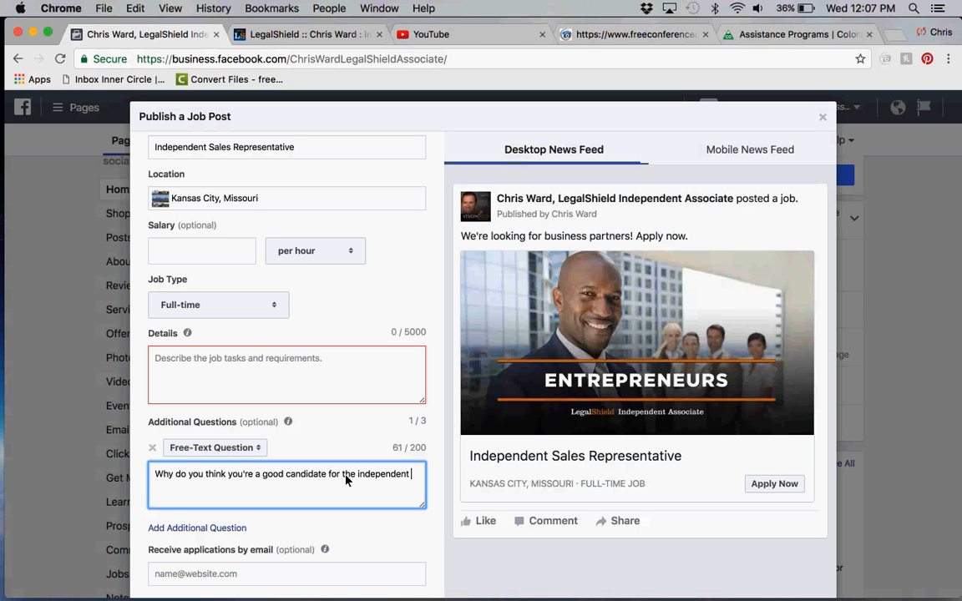
text(sales represent)
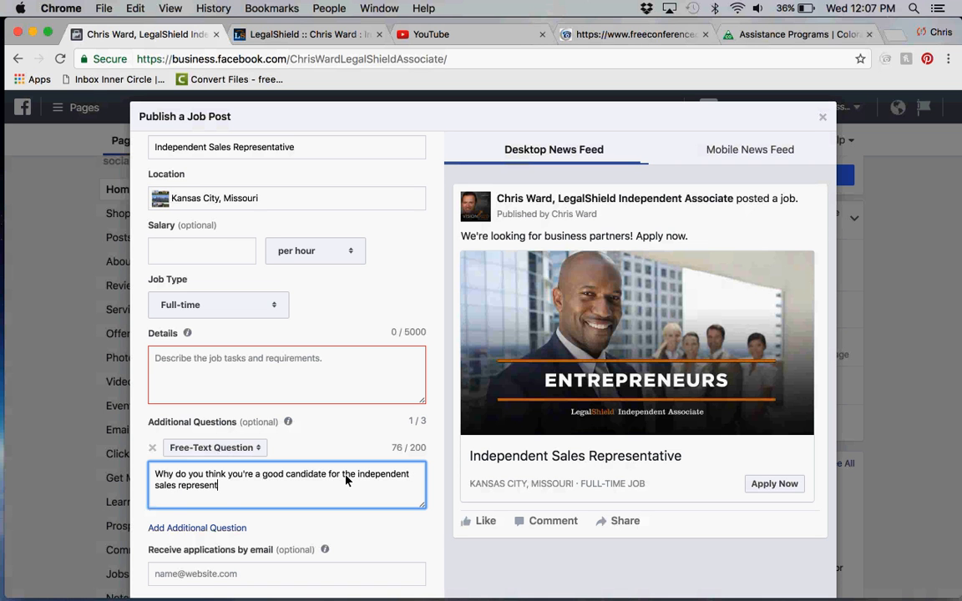
text(ativ)
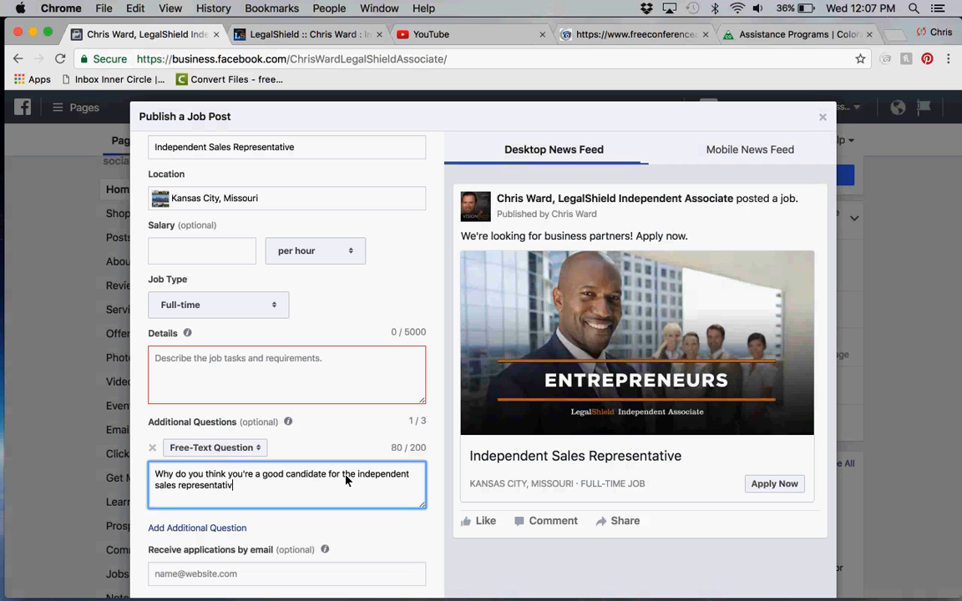
text(position)
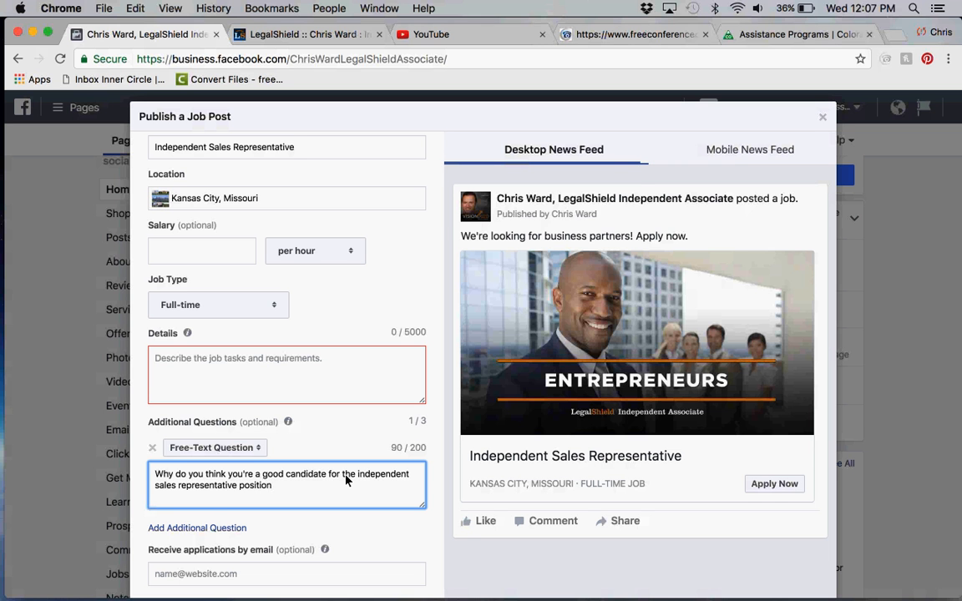
text(?)
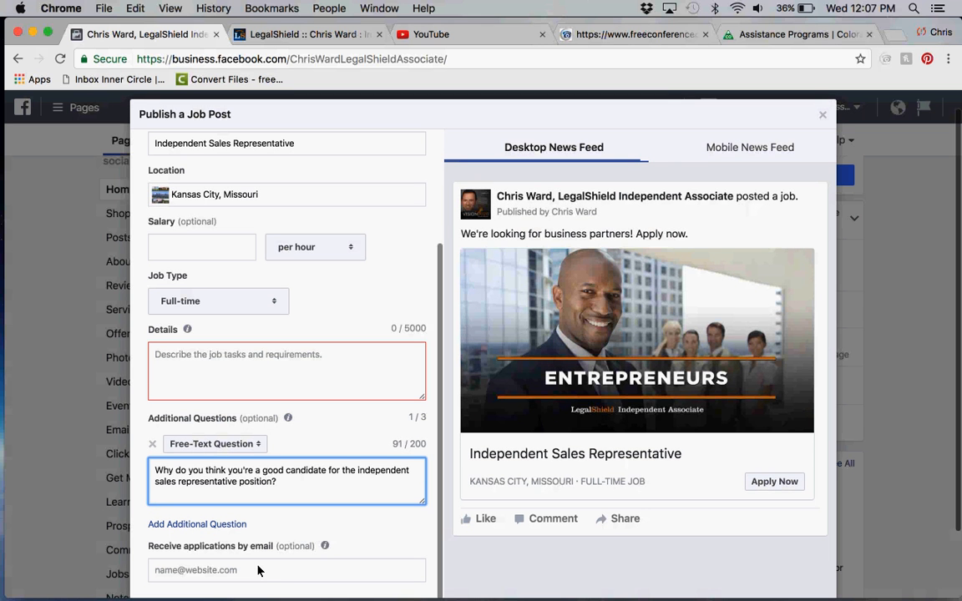
click(284, 570)
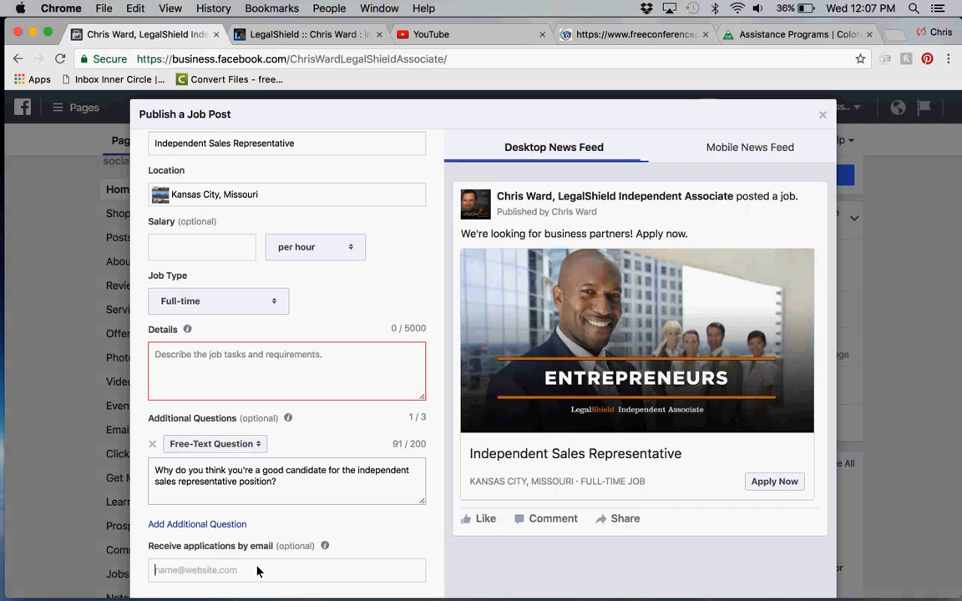
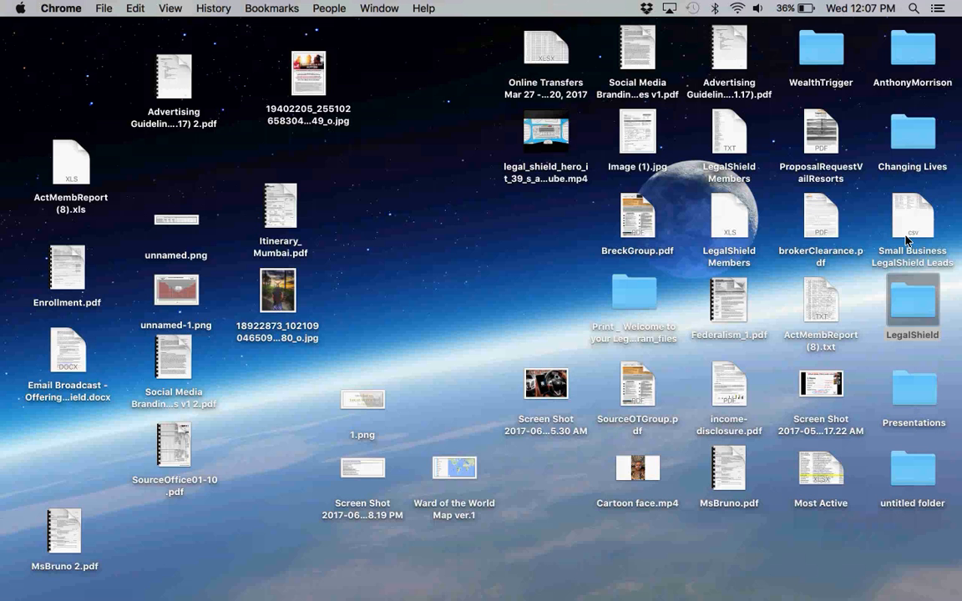
- Open the LS job description file from LegalShield > Documents in Word
double_click(912, 300)
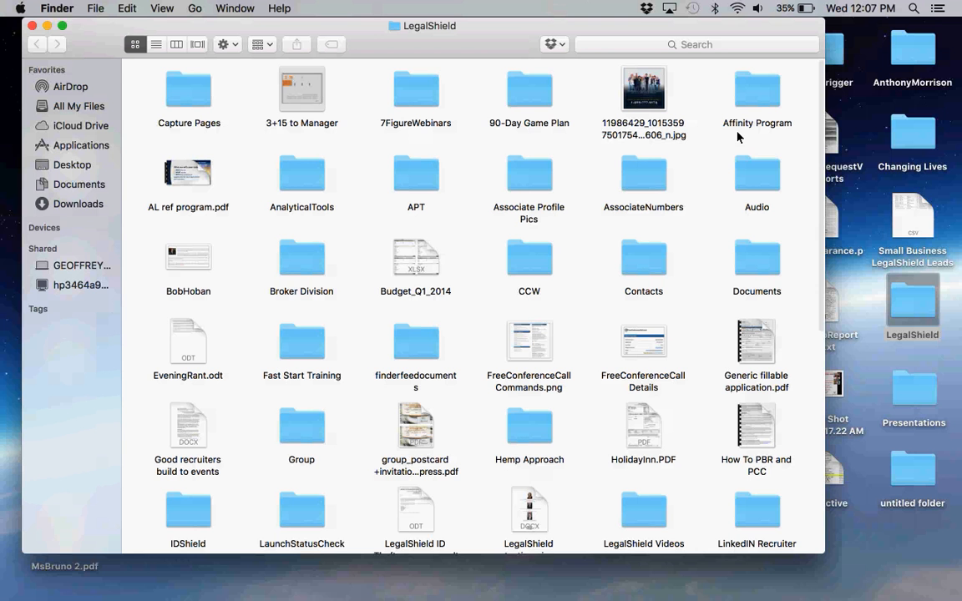
mouse_move(745, 228)
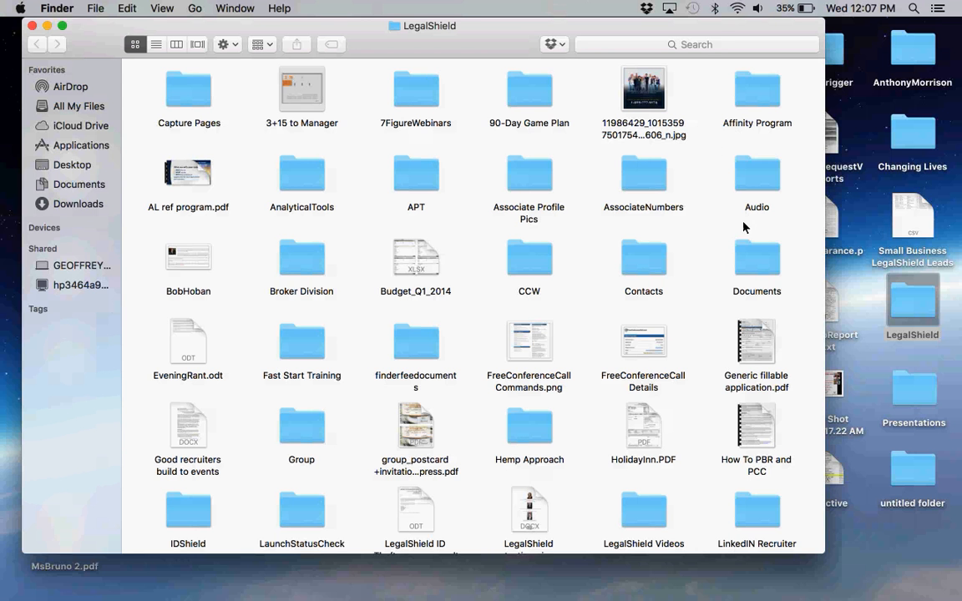
double_click(756, 257)
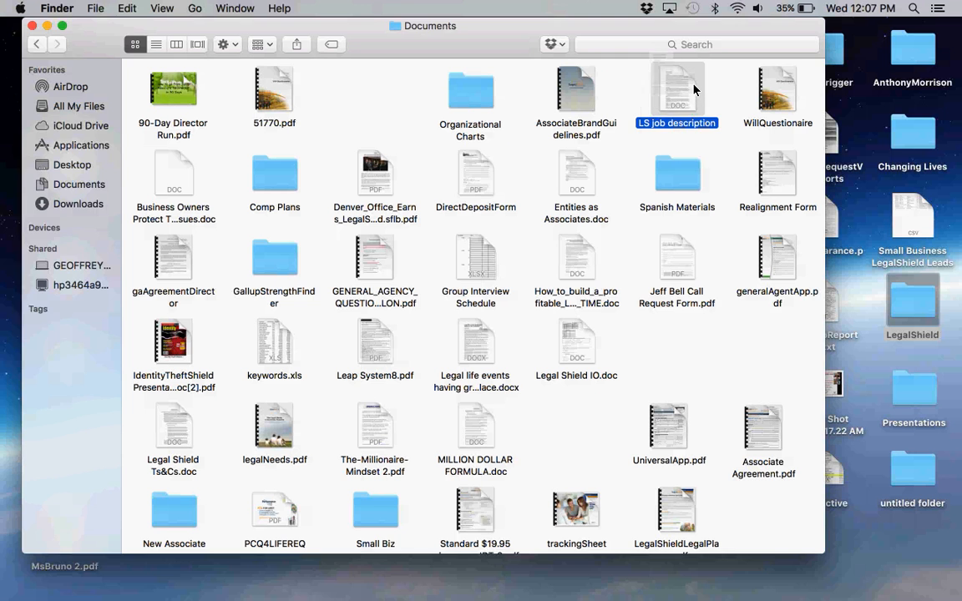
double_click(677, 89)
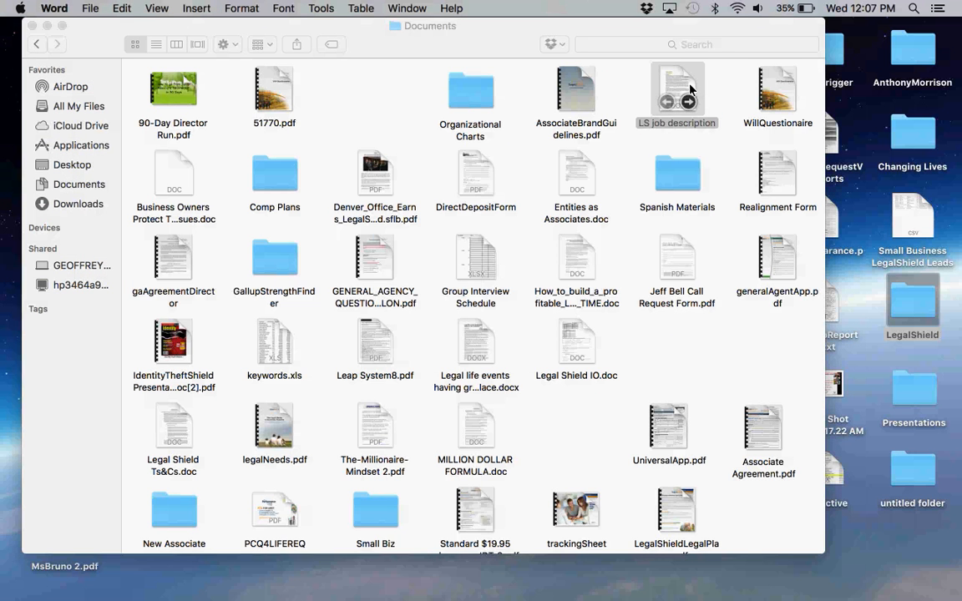
double_click(676, 89)
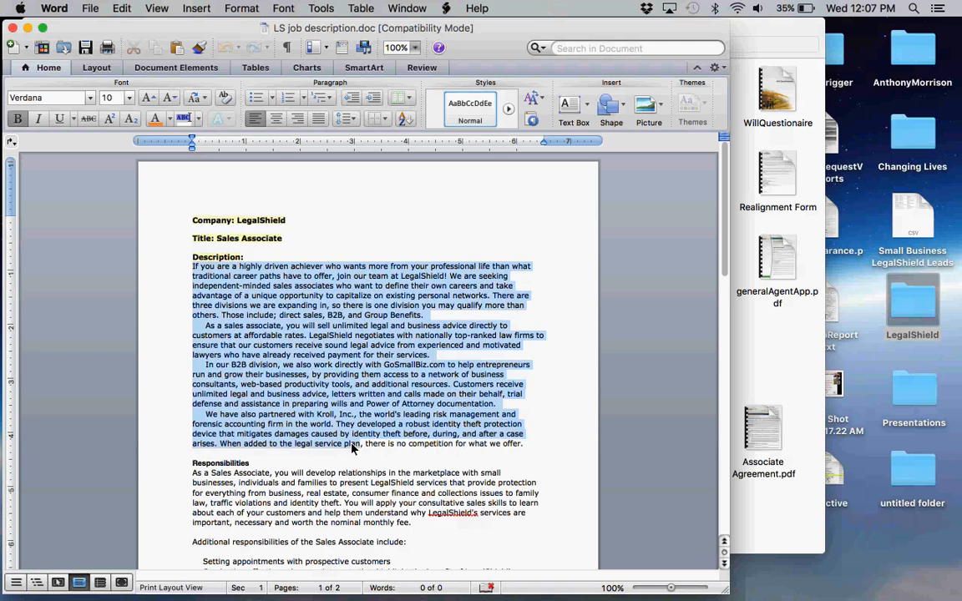
- Scroll down through the LS job description text in Word
scroll(down, 3)
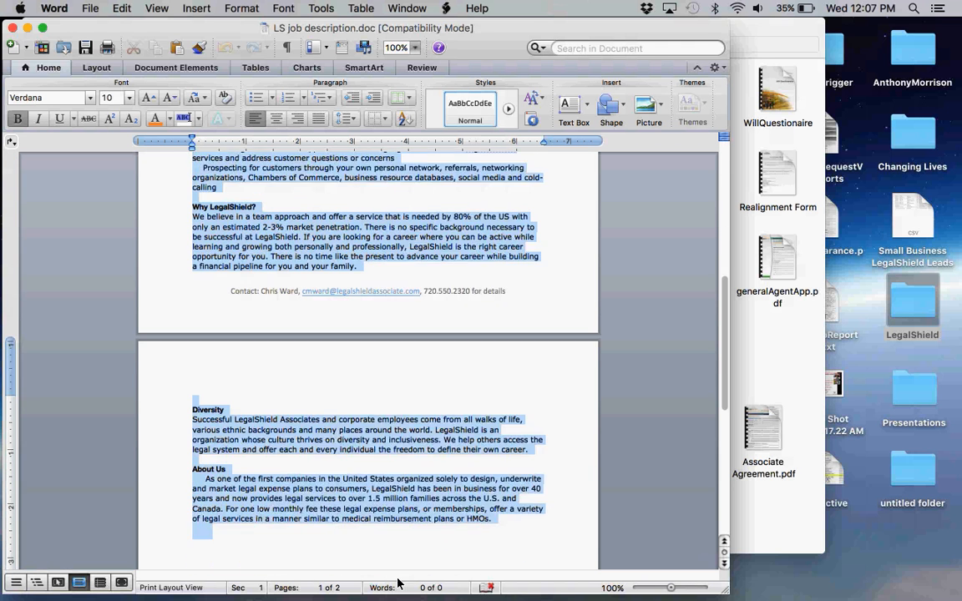
scroll(down, 3)
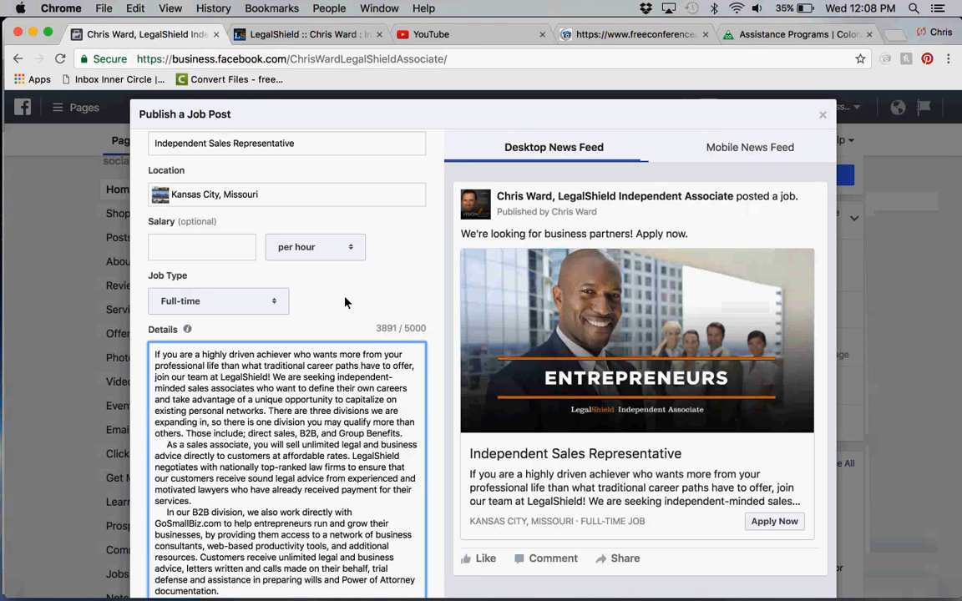
- Change the job type of the Independent Sales Representative post to Part-time
scroll(up, 3)
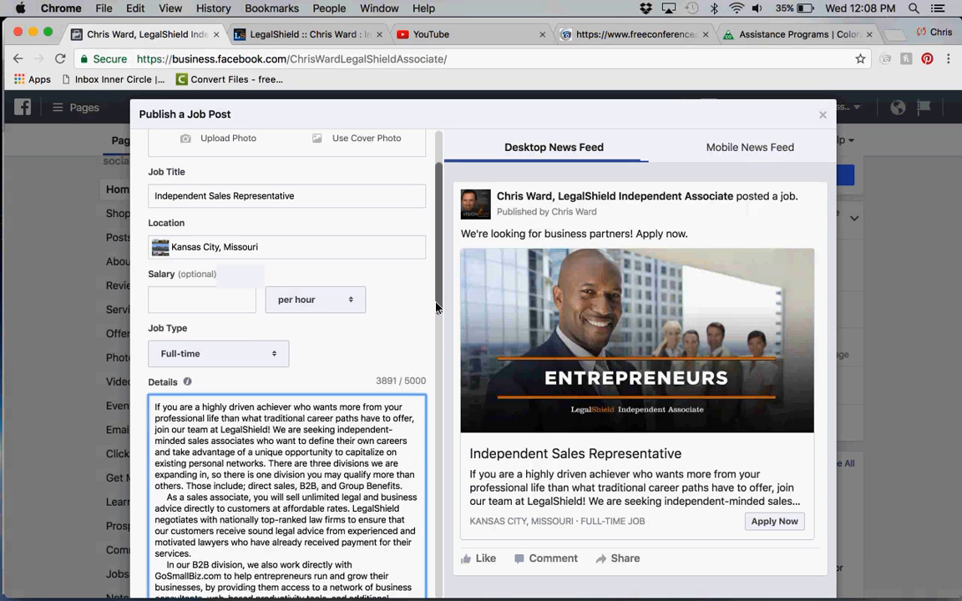
click(217, 353)
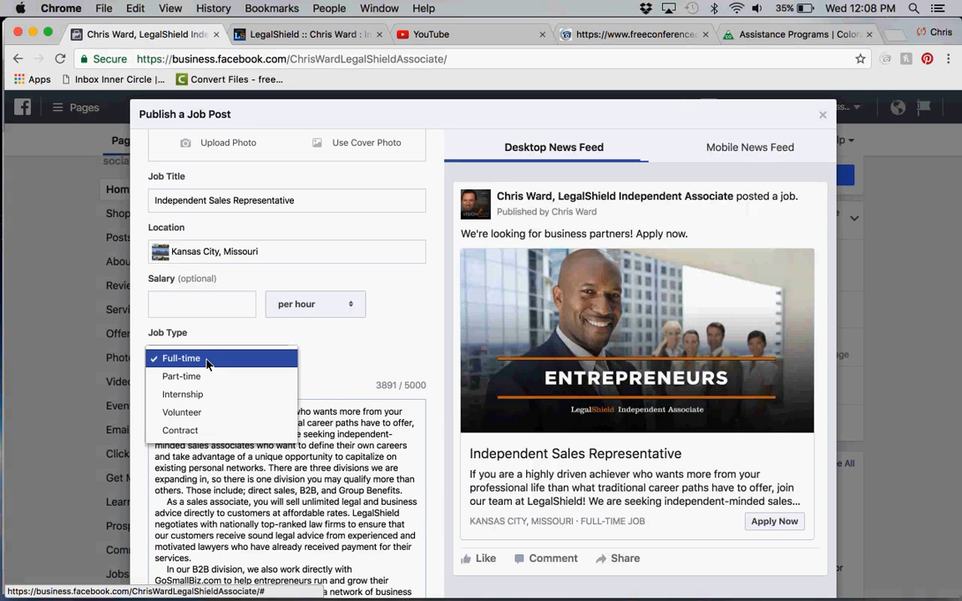
click(181, 375)
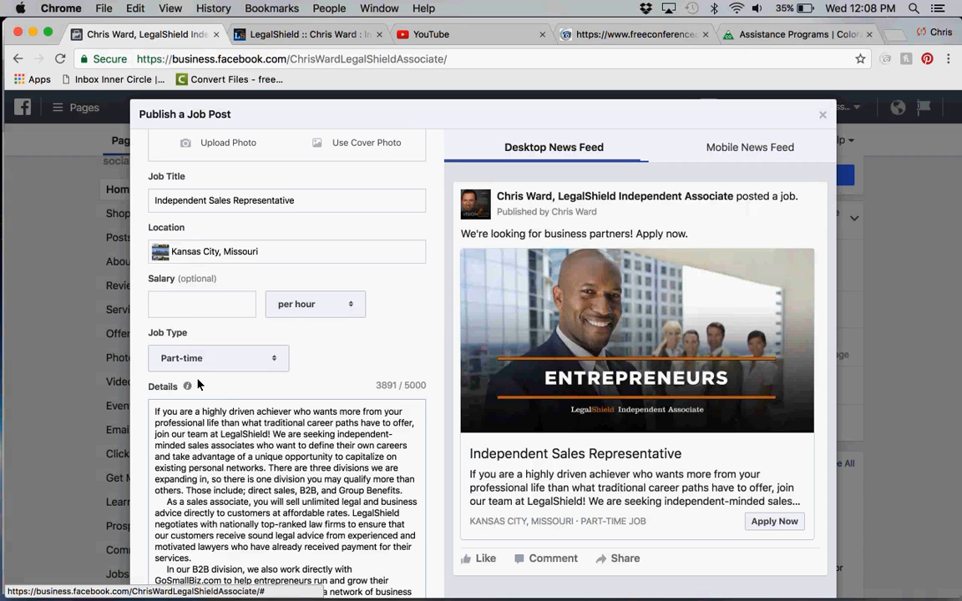
- Publish the completed Independent Sales Representative job post
scroll(down, 3)
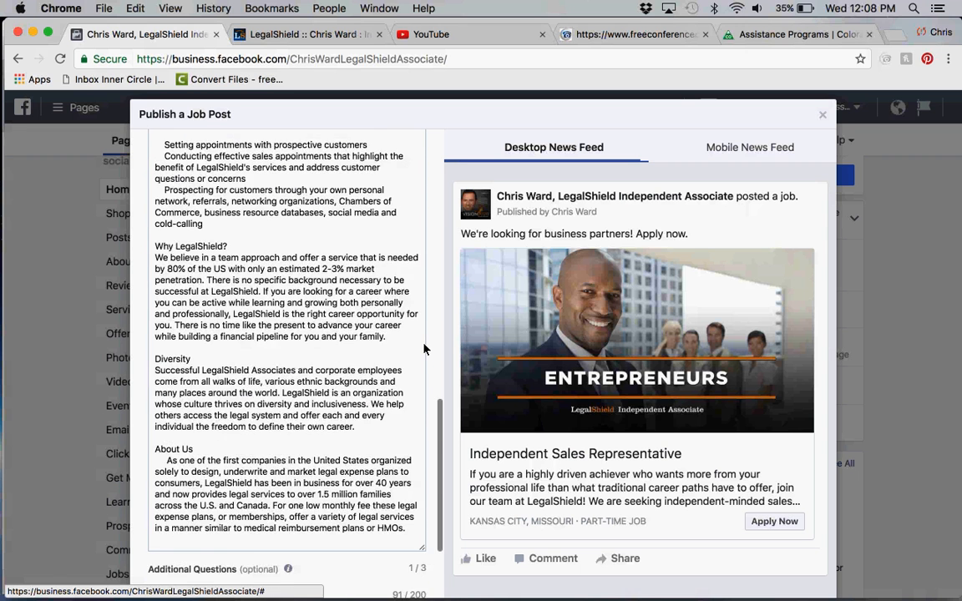
scroll(down, 3)
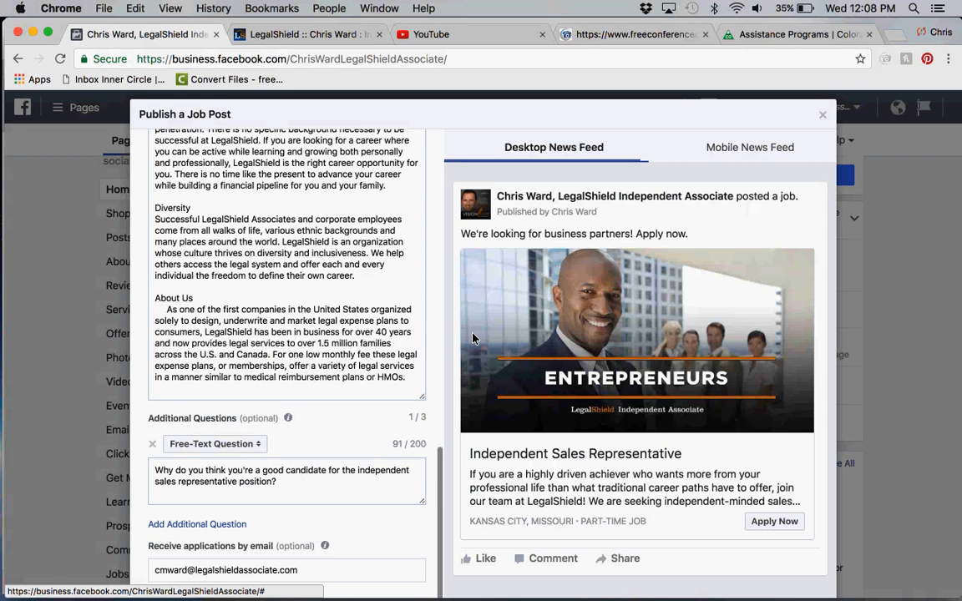
scroll(down, 3)
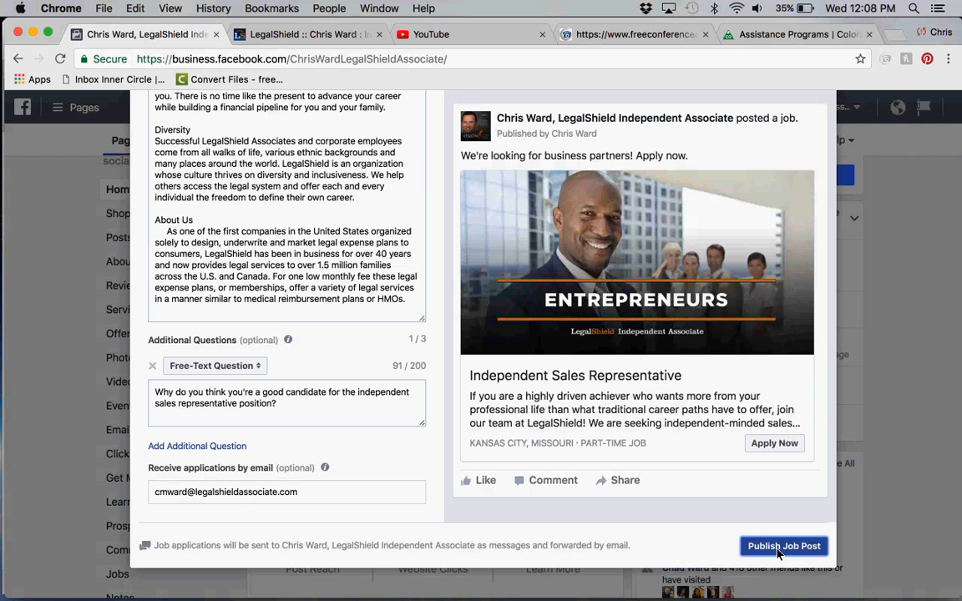
click(783, 546)
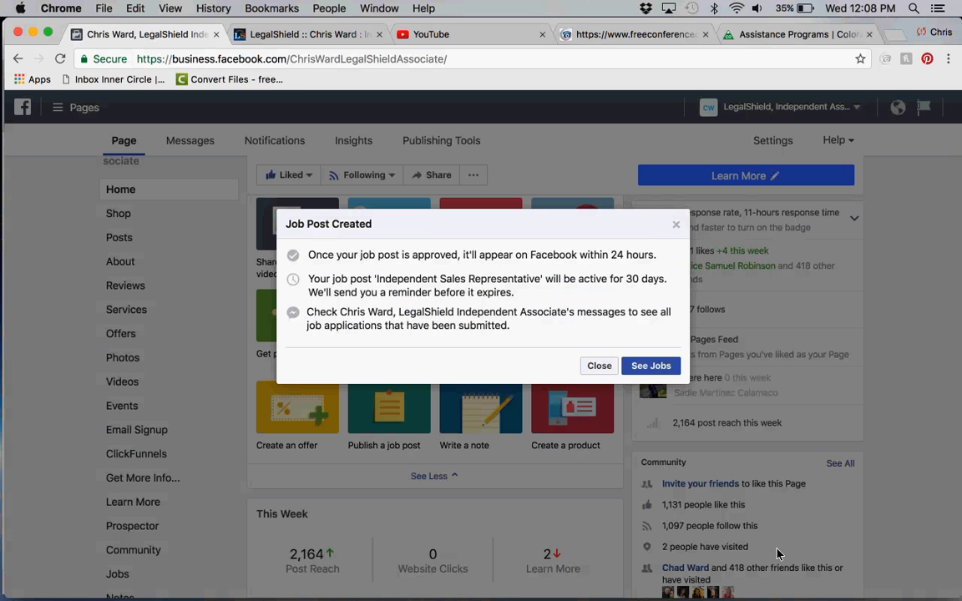
mouse_move(565, 266)
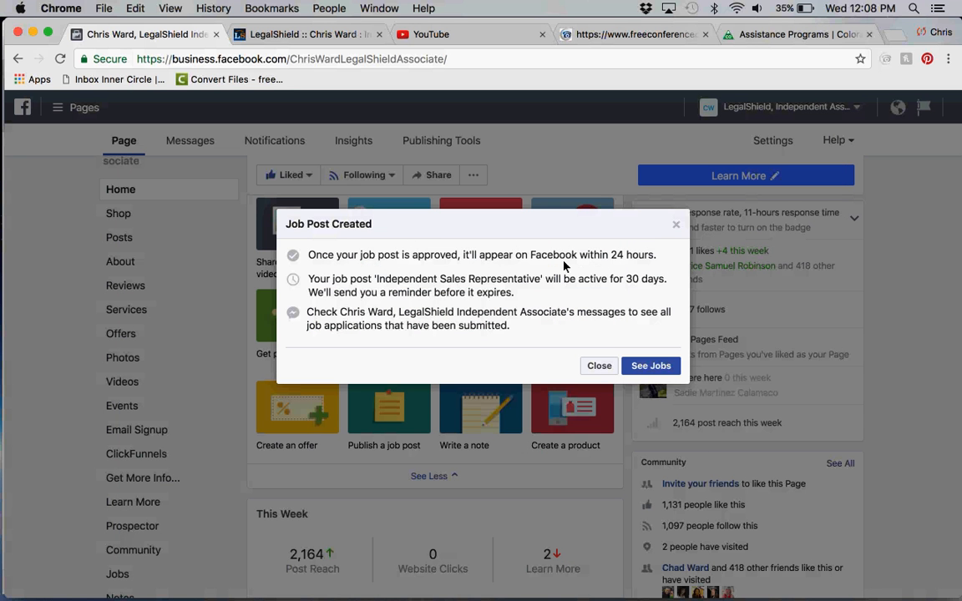
mouse_move(644, 271)
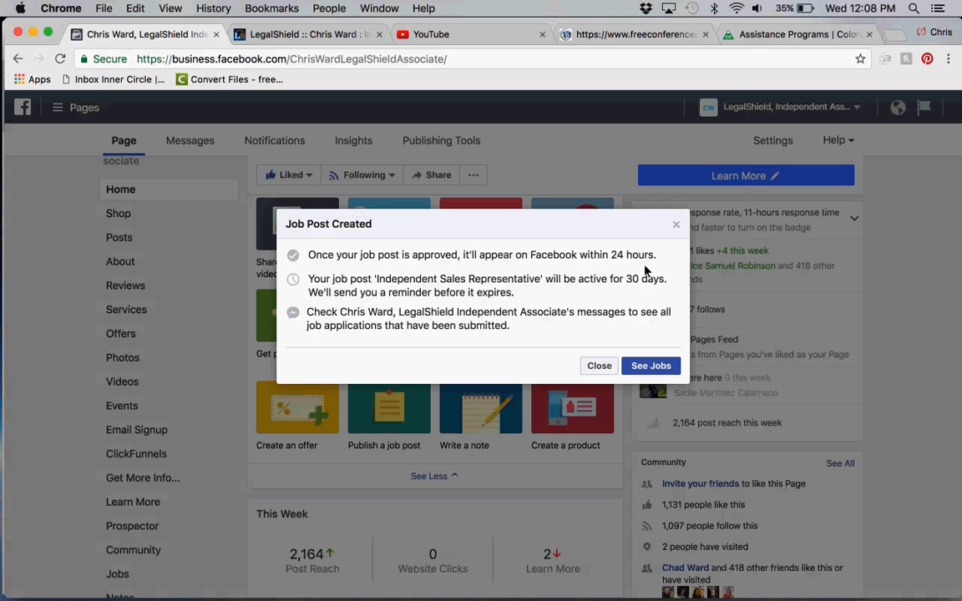
mouse_move(630, 283)
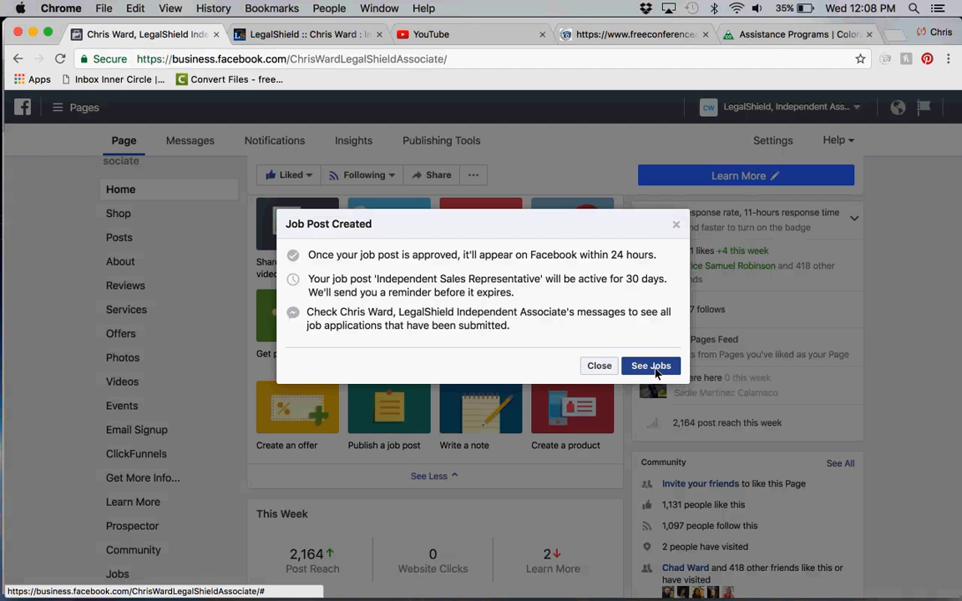
- Dismiss the Job Post Created confirmation with See Jobs
click(650, 365)
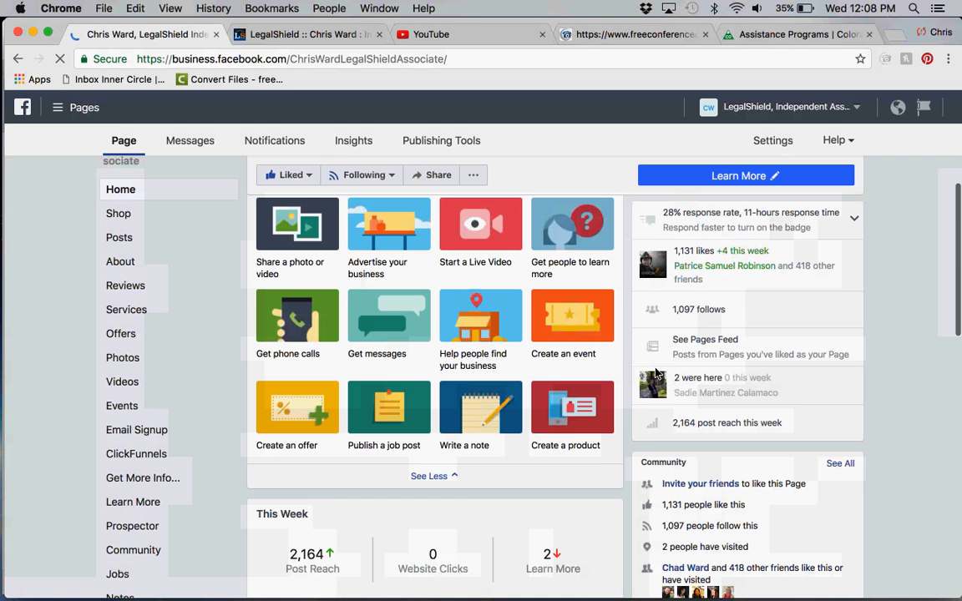
- Review the new job post under review and the earlier Phoenix and Denver posts
click(117, 573)
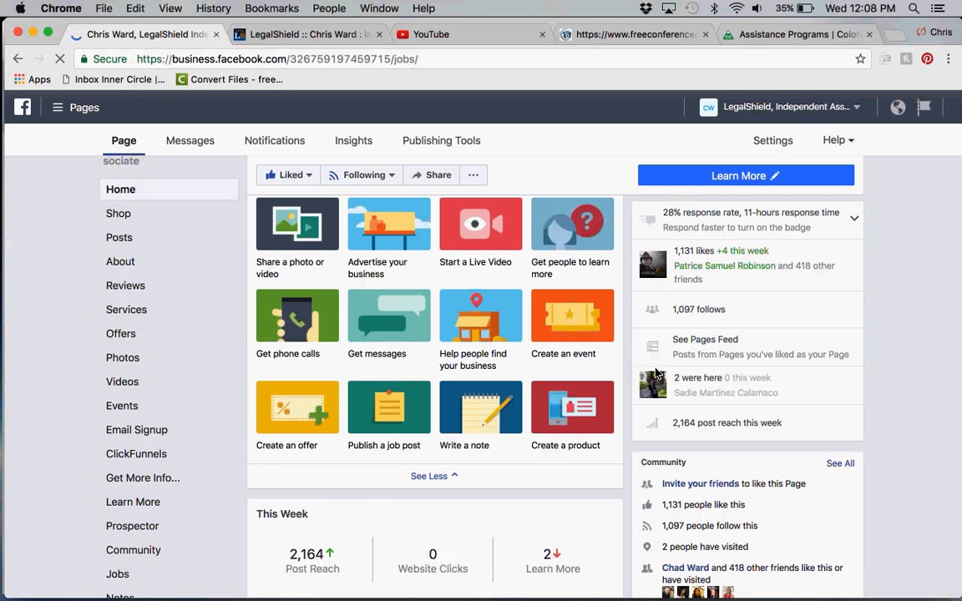
click(117, 573)
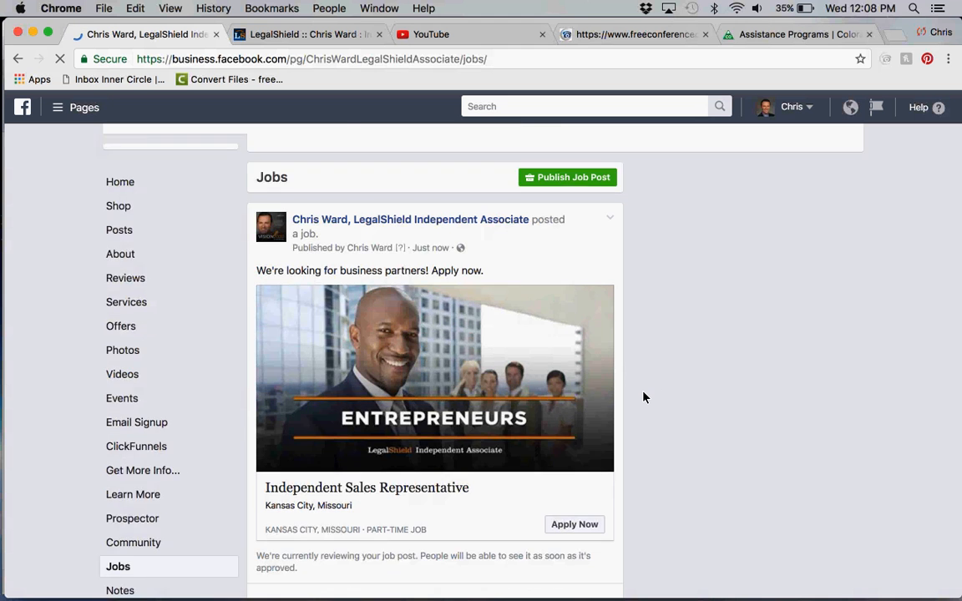
scroll(up, 3)
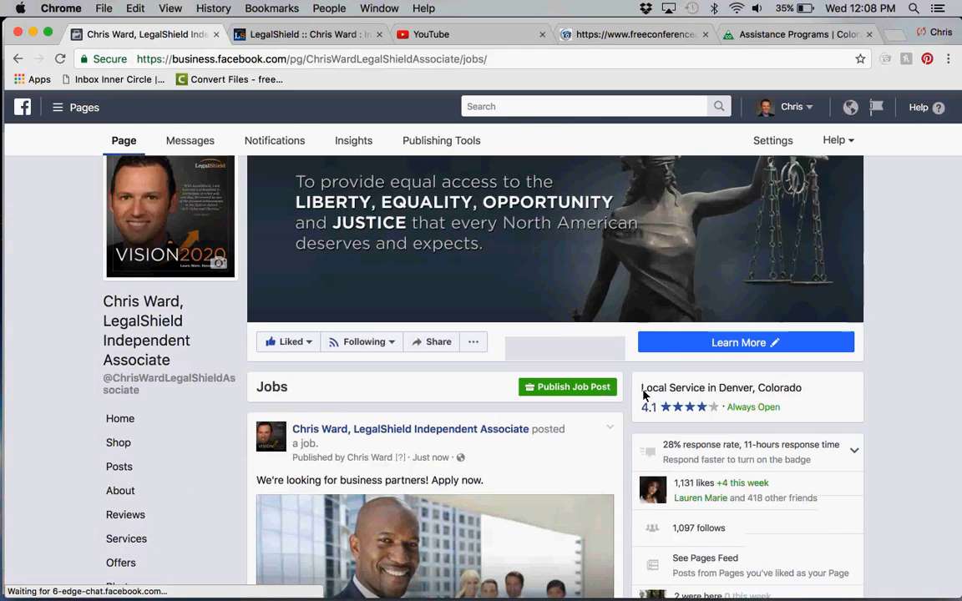
scroll(down, 3)
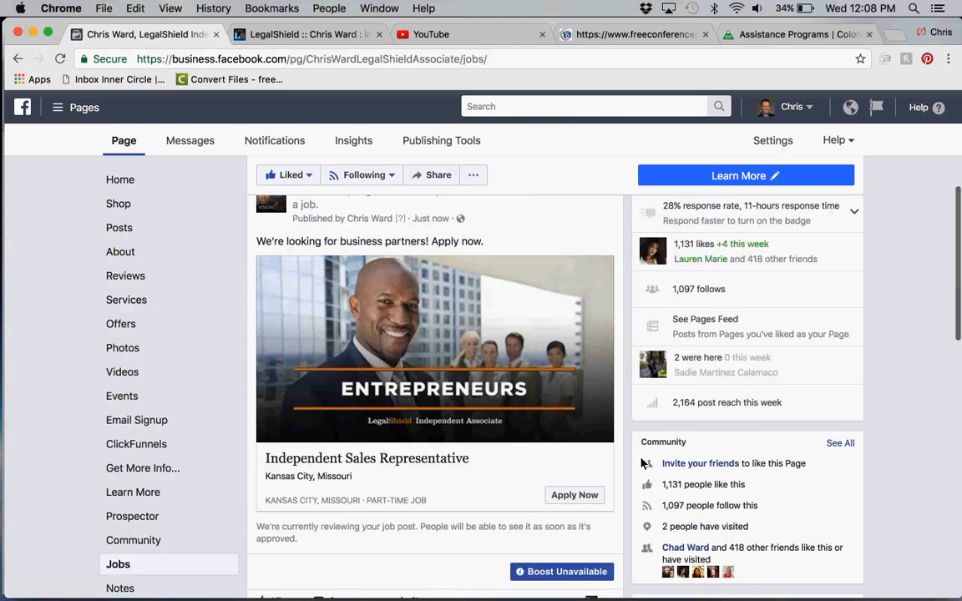
scroll(down, 3)
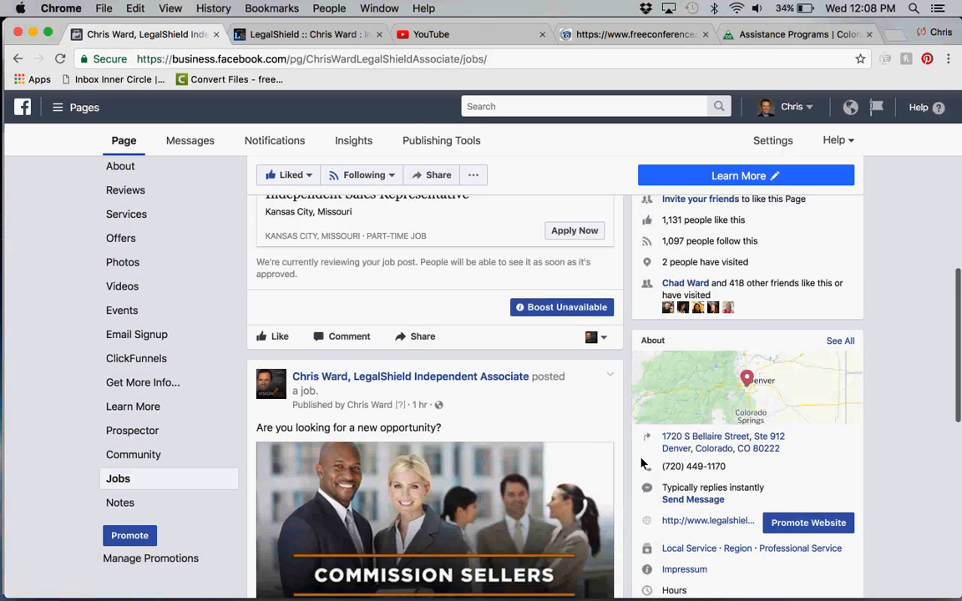
scroll(down, 3)
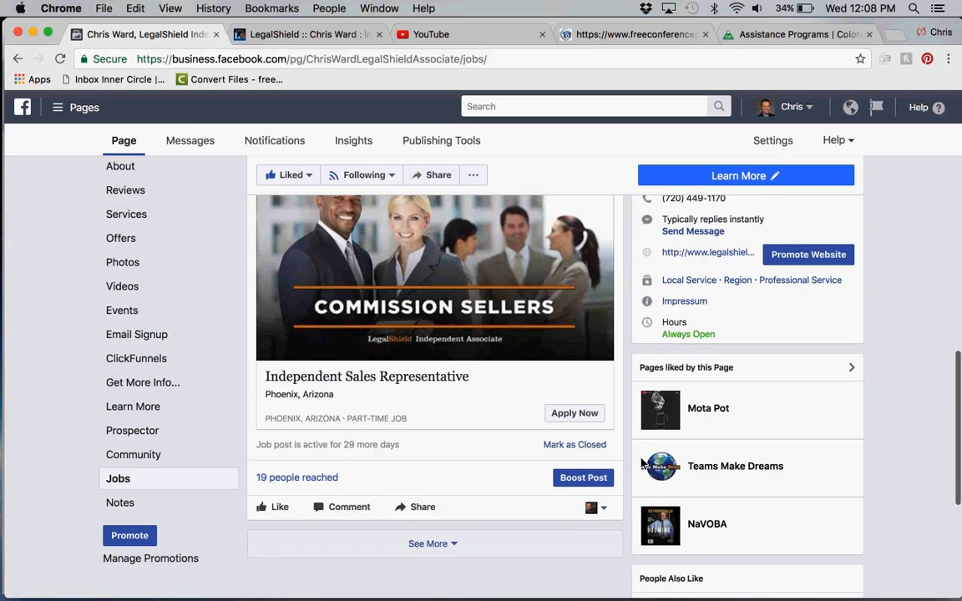
scroll(down, 3)
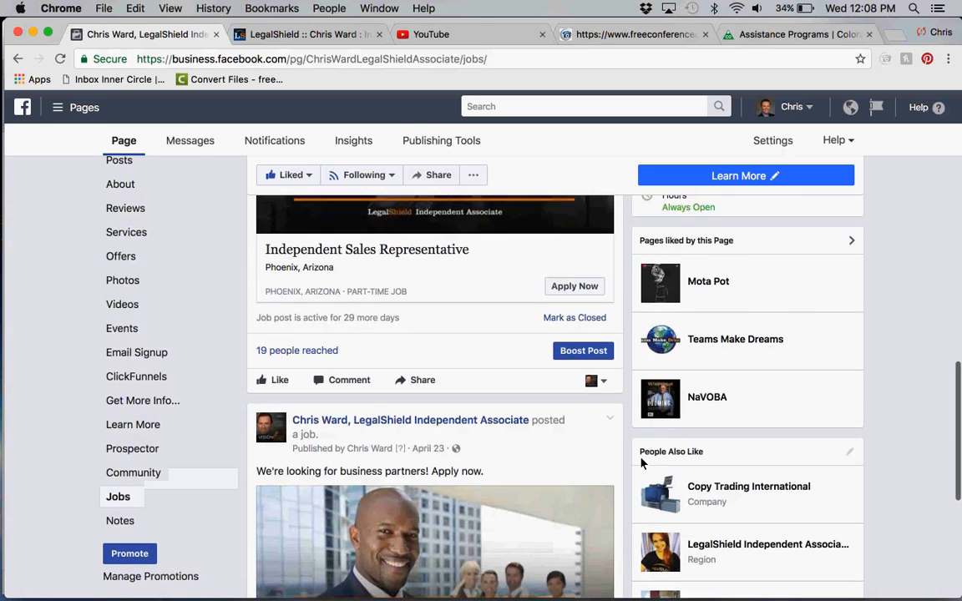
scroll(up, 3)
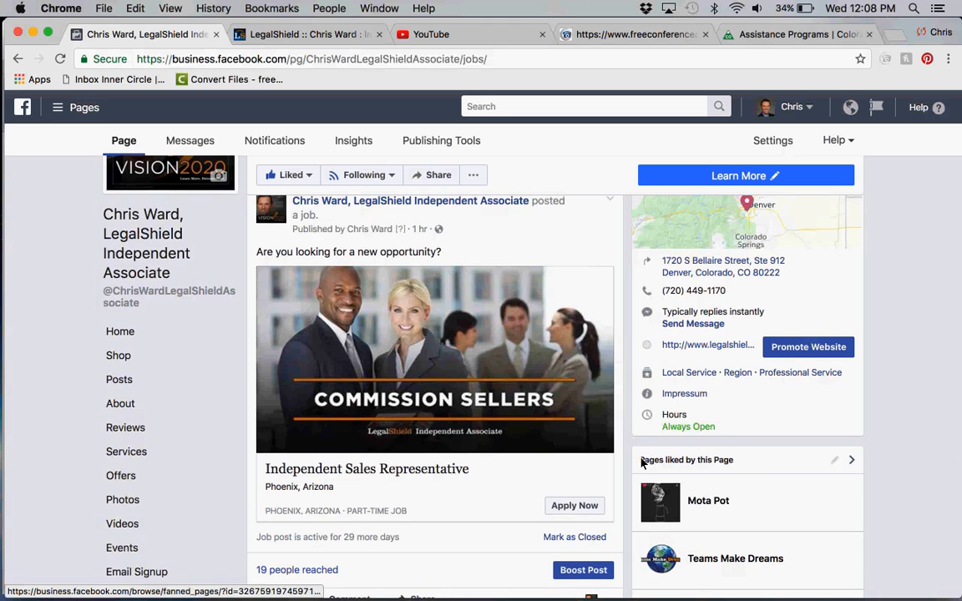
scroll(down, 3)
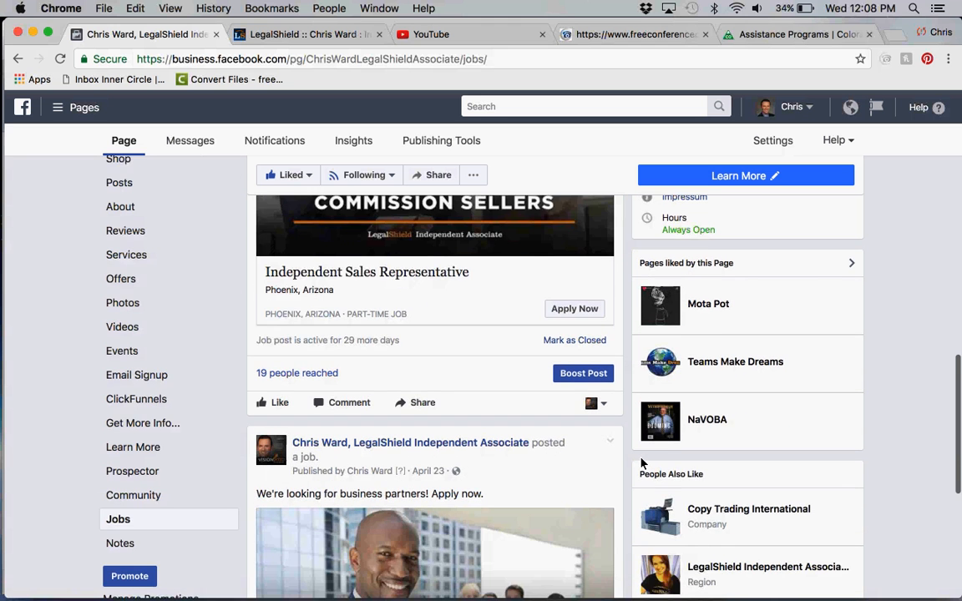
scroll(down, 3)
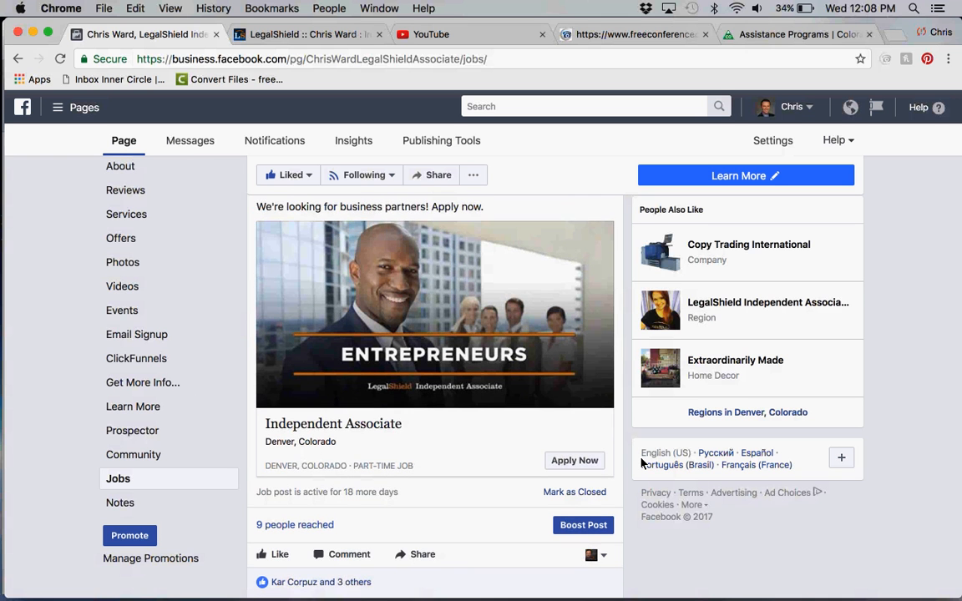
scroll(down, 3)
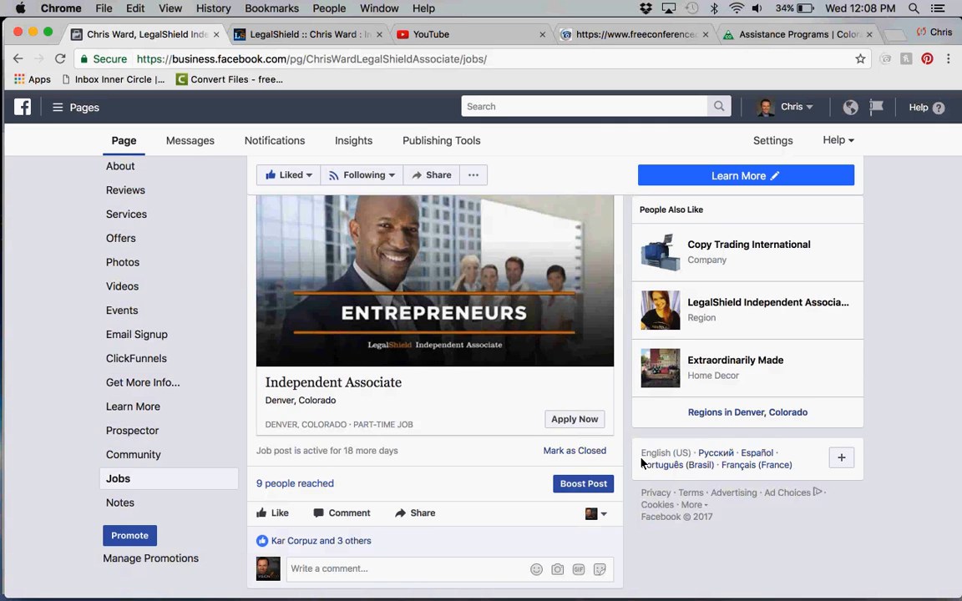
scroll(up, 3)
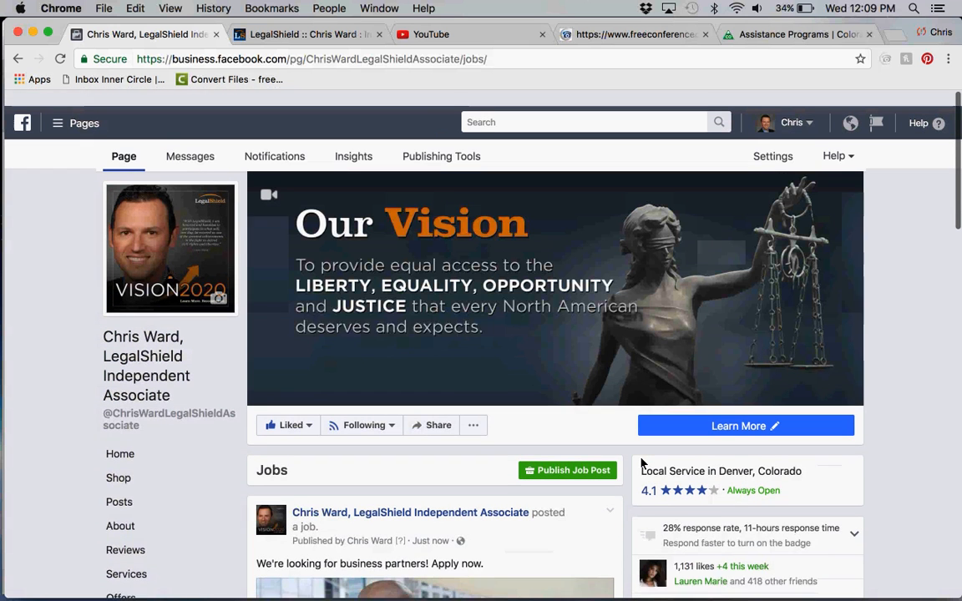
- Go back to the LegalShield associate page's Home section and scroll through it
scroll(down, 3)
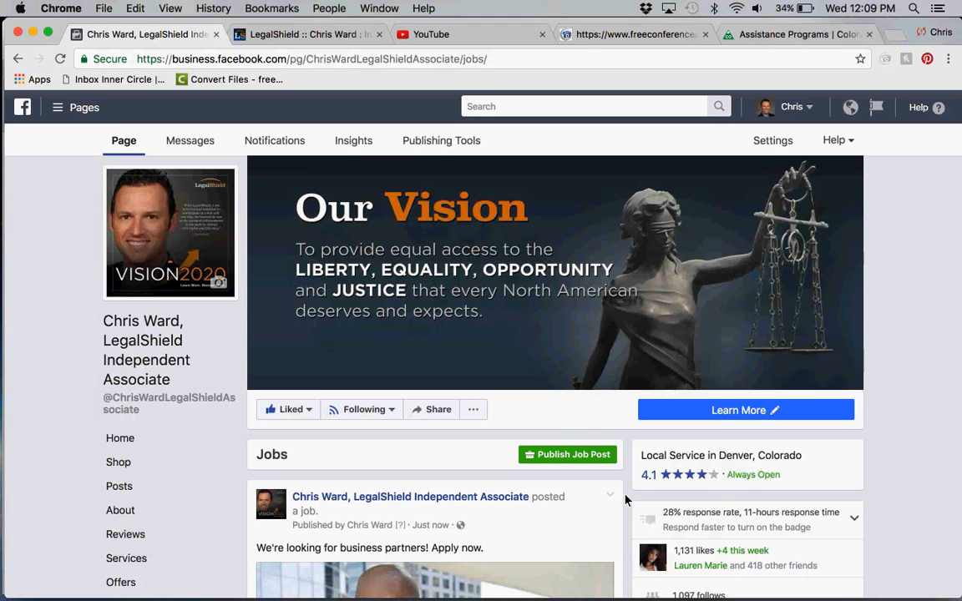
mouse_move(930, 480)
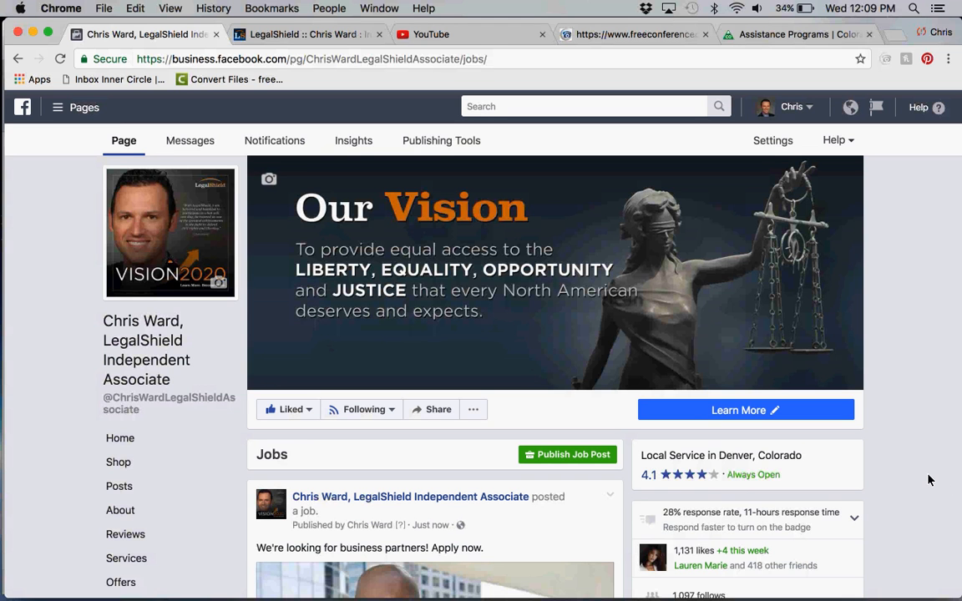
click(120, 438)
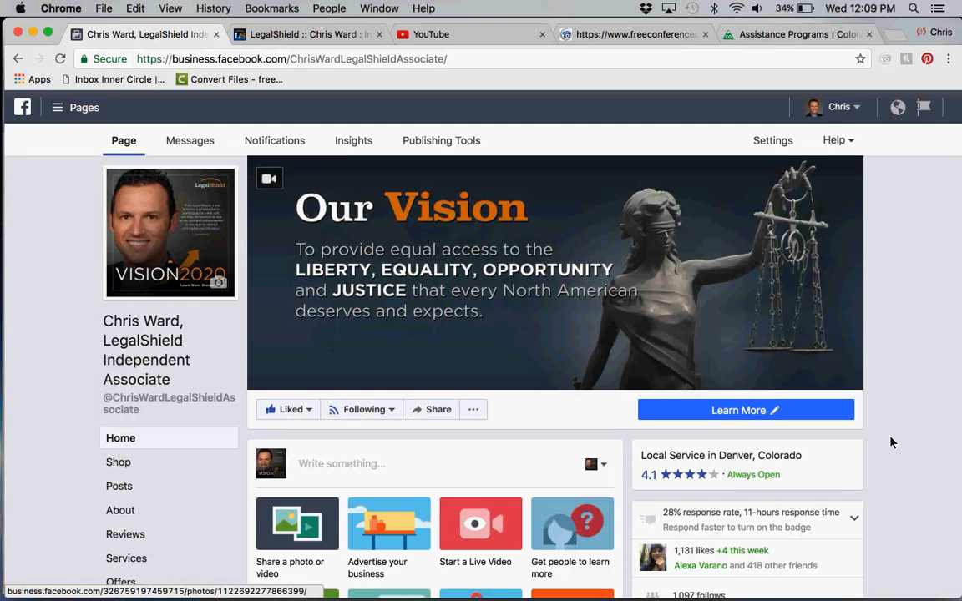
scroll(down, 3)
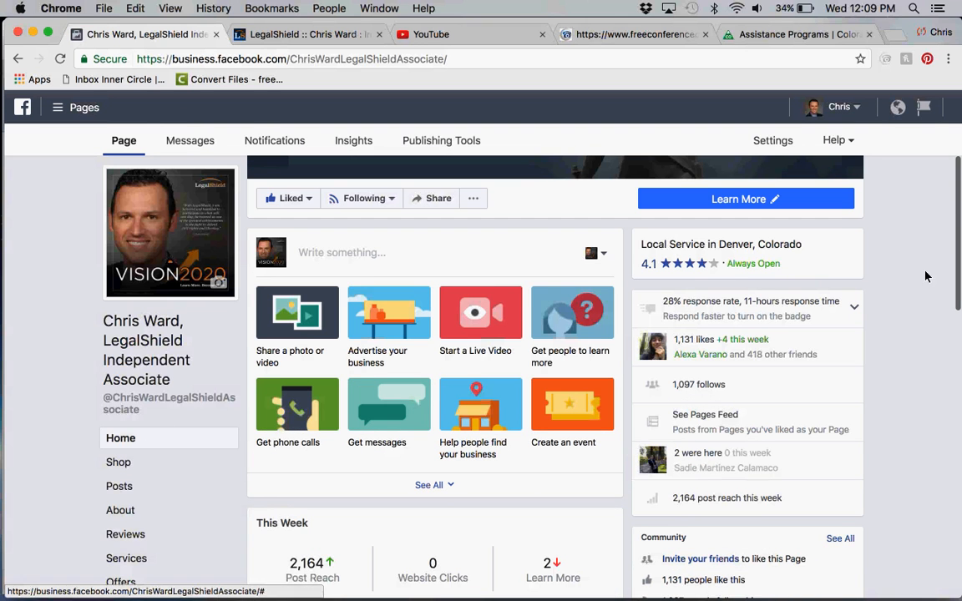
scroll(up, 3)
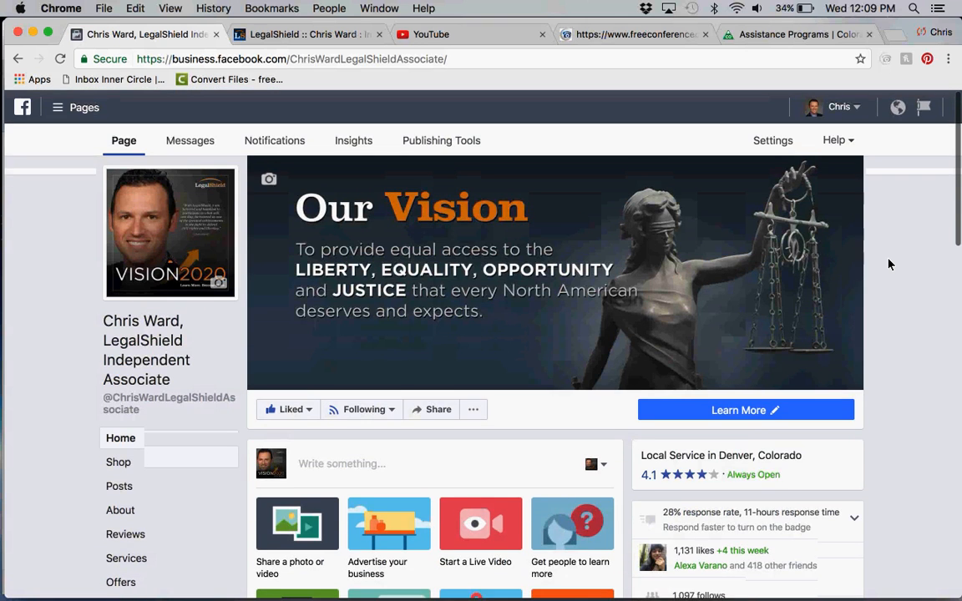